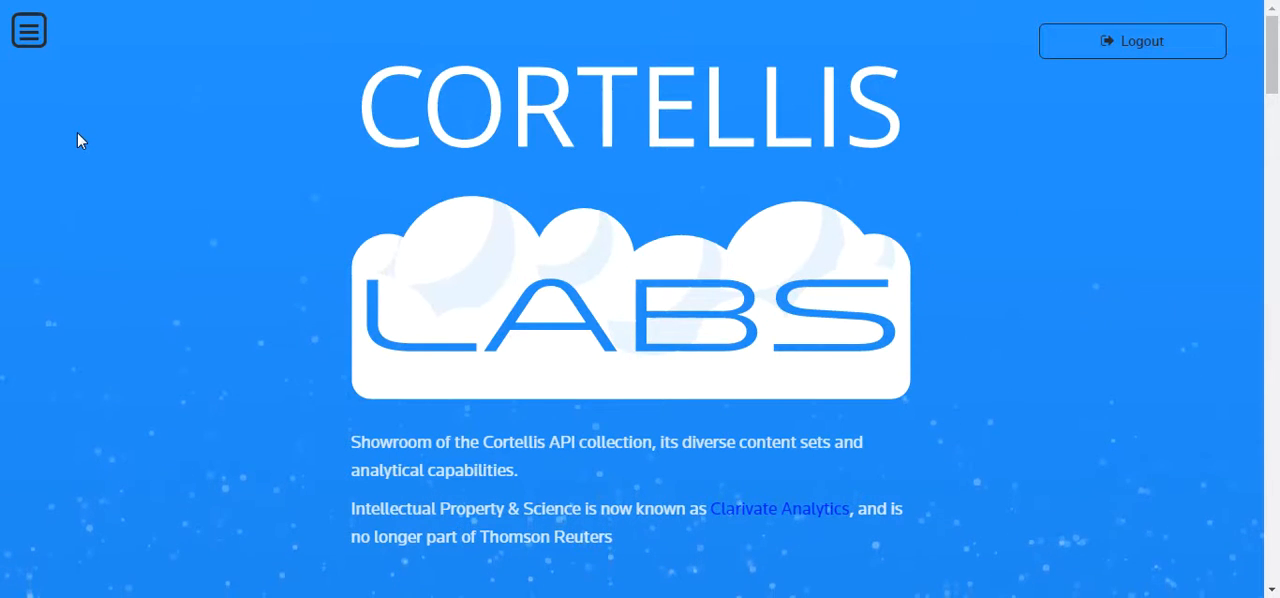
pyautogui.moveTo(100, 115)
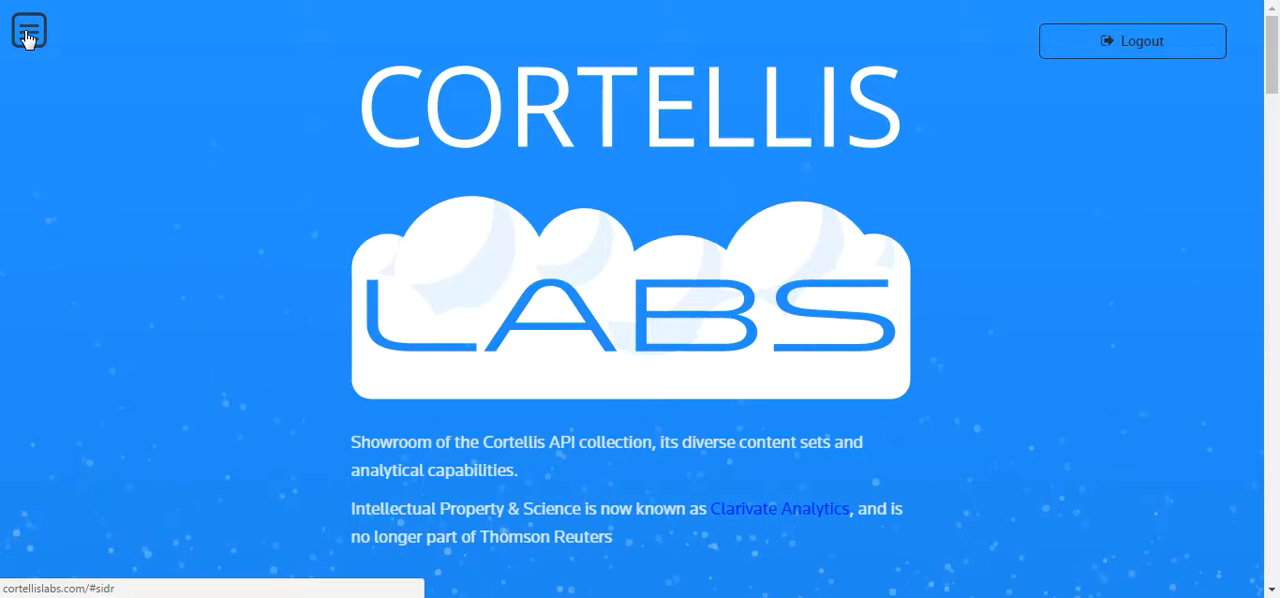
# Open the Regulatory search dashboard demo from Cortellis APIs > Regulatory > Demos
pyautogui.click(28, 31)
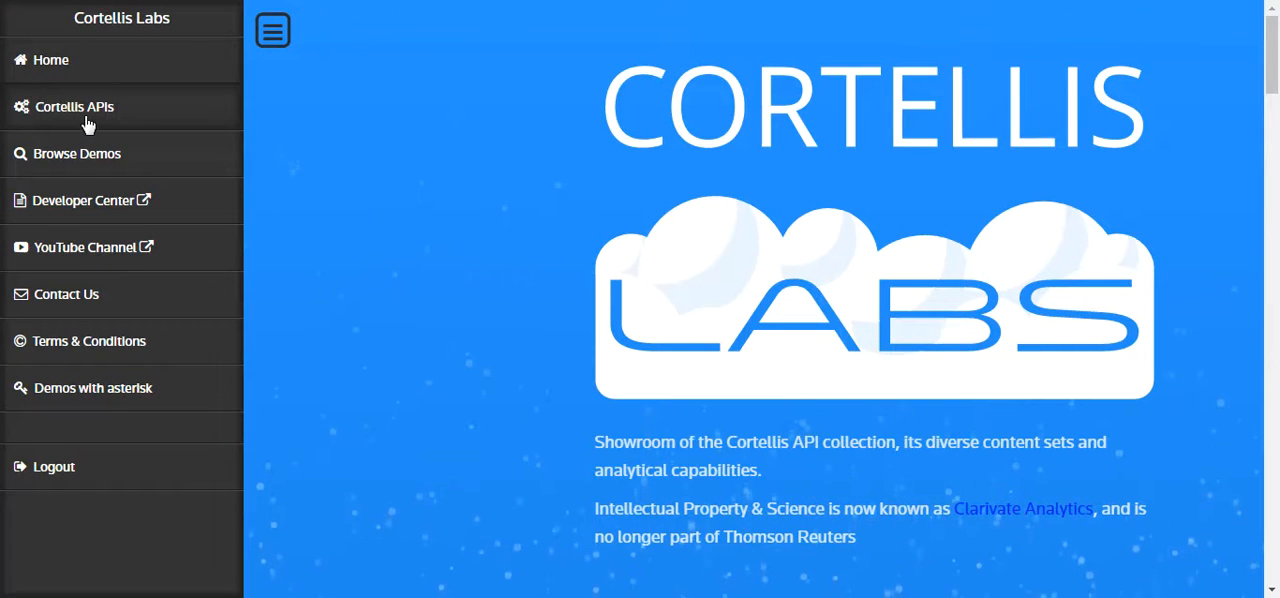
pyautogui.click(74, 106)
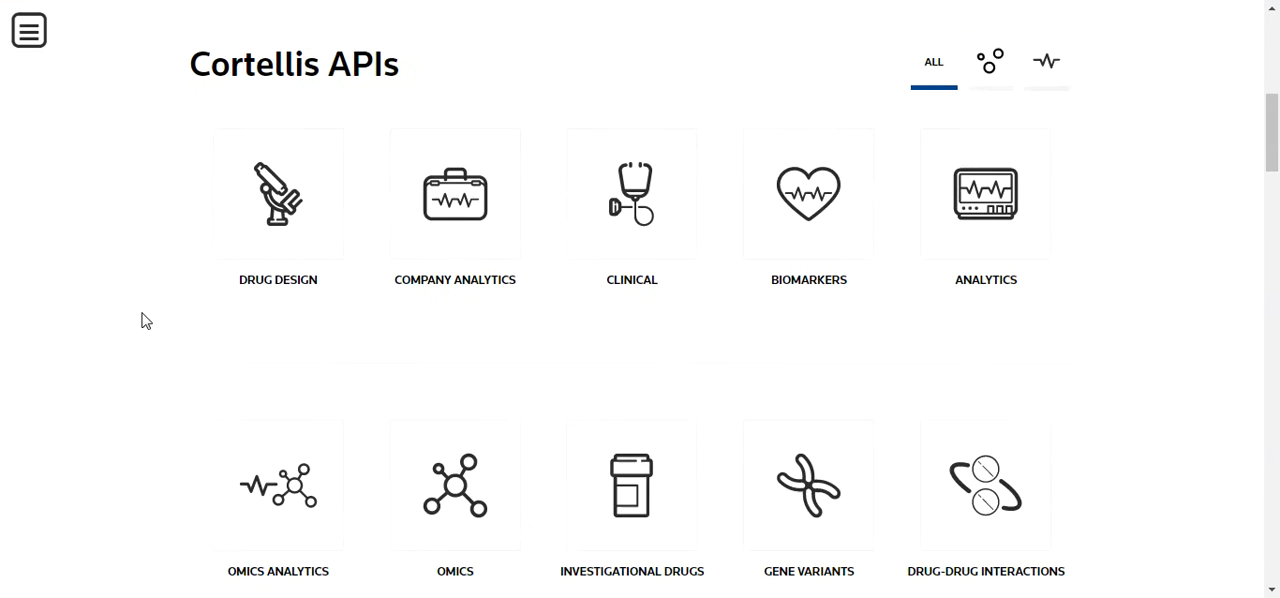
pyautogui.scroll(-3)
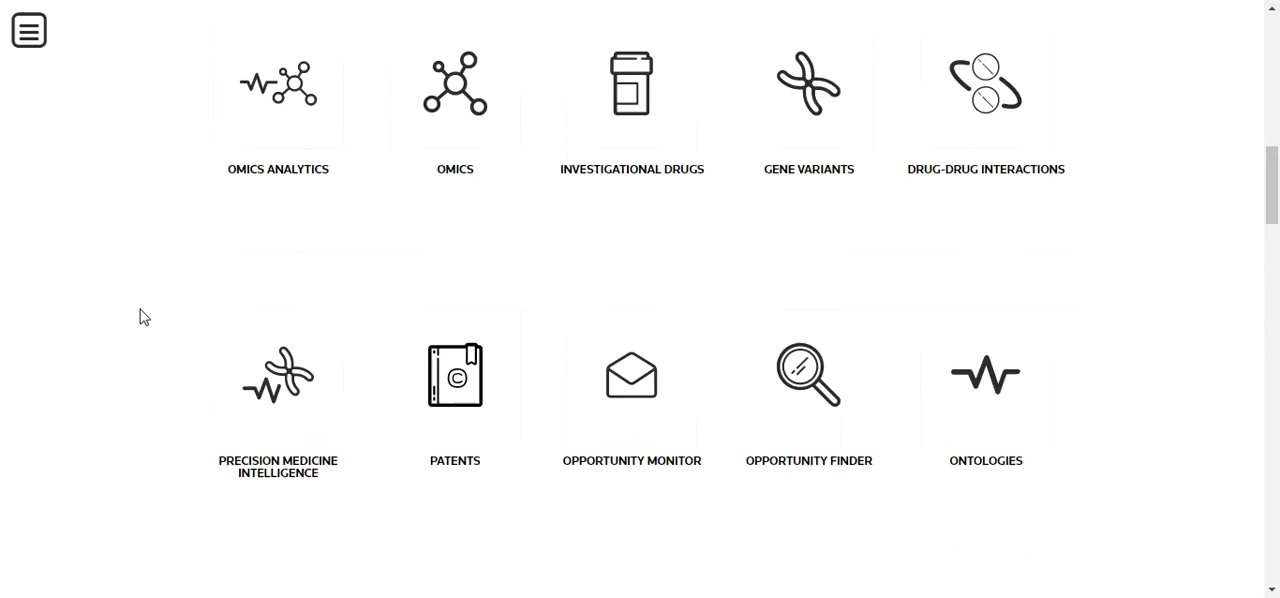
pyautogui.scroll(-3)
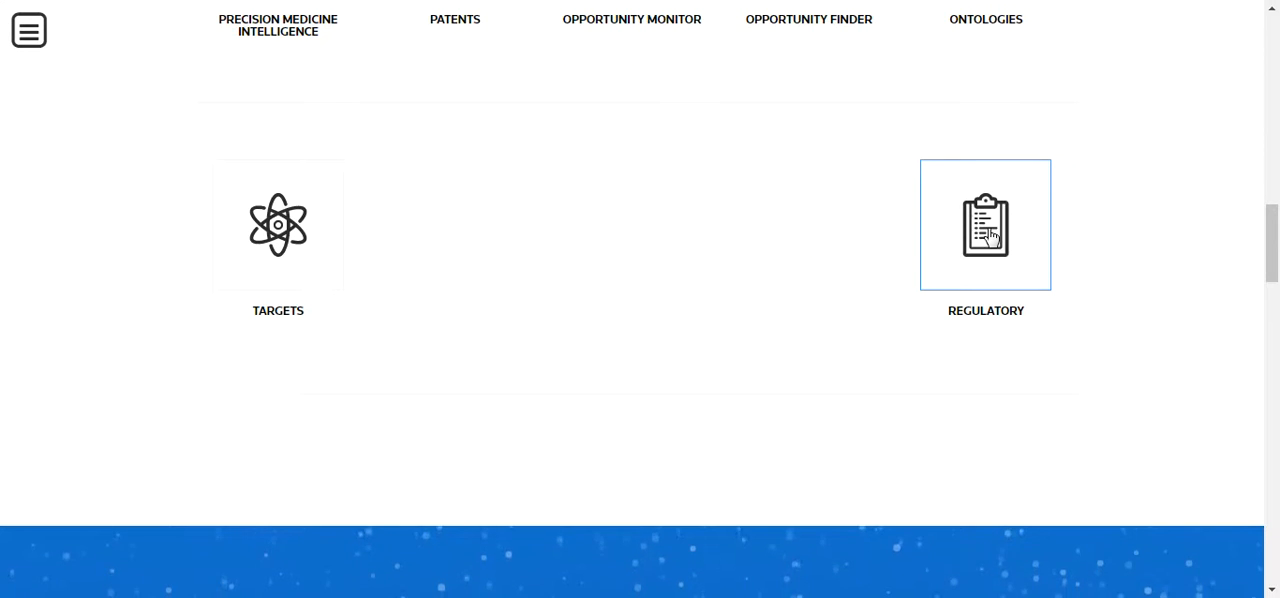
pyautogui.click(985, 224)
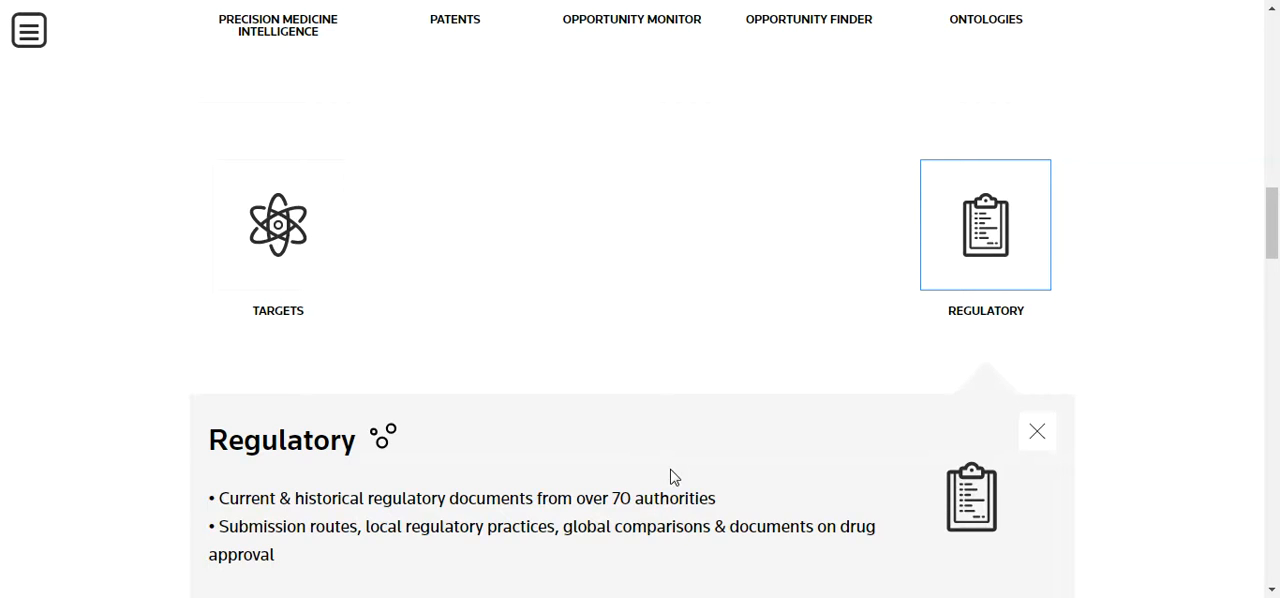
pyautogui.scroll(-3)
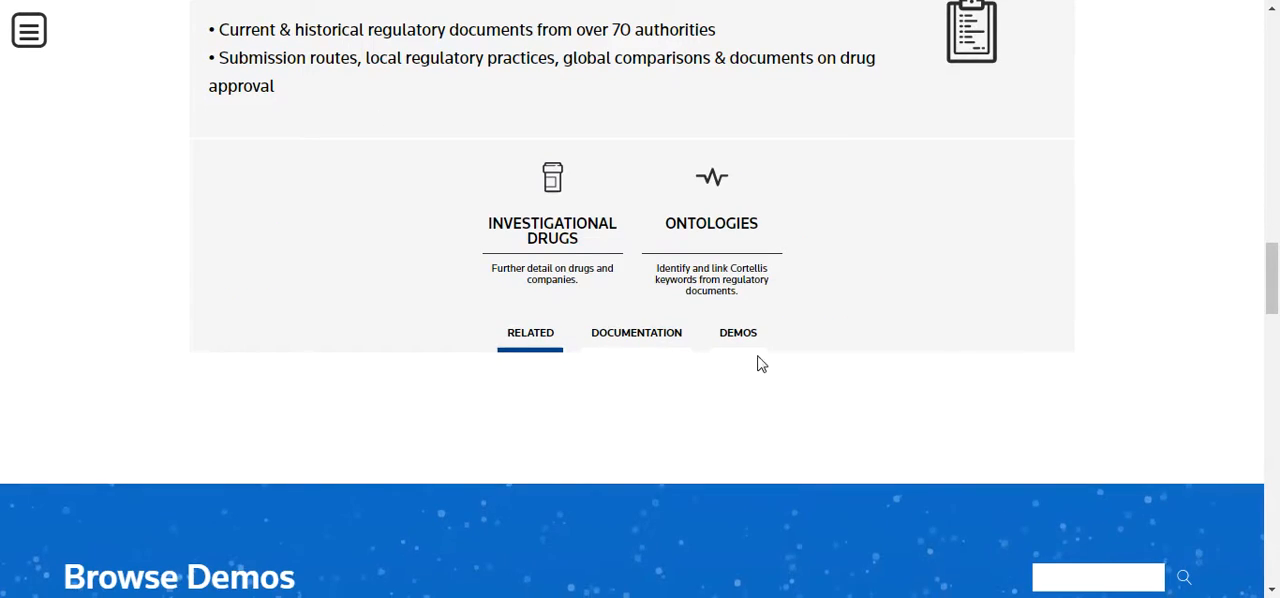
pyautogui.click(738, 333)
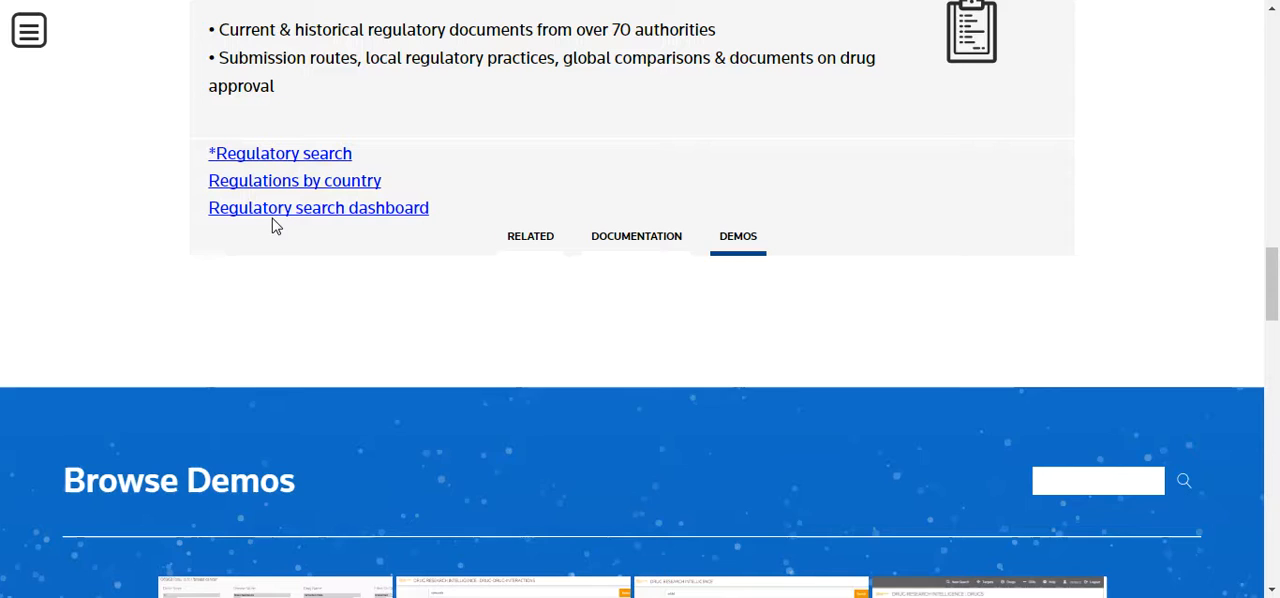
pyautogui.click(280, 153)
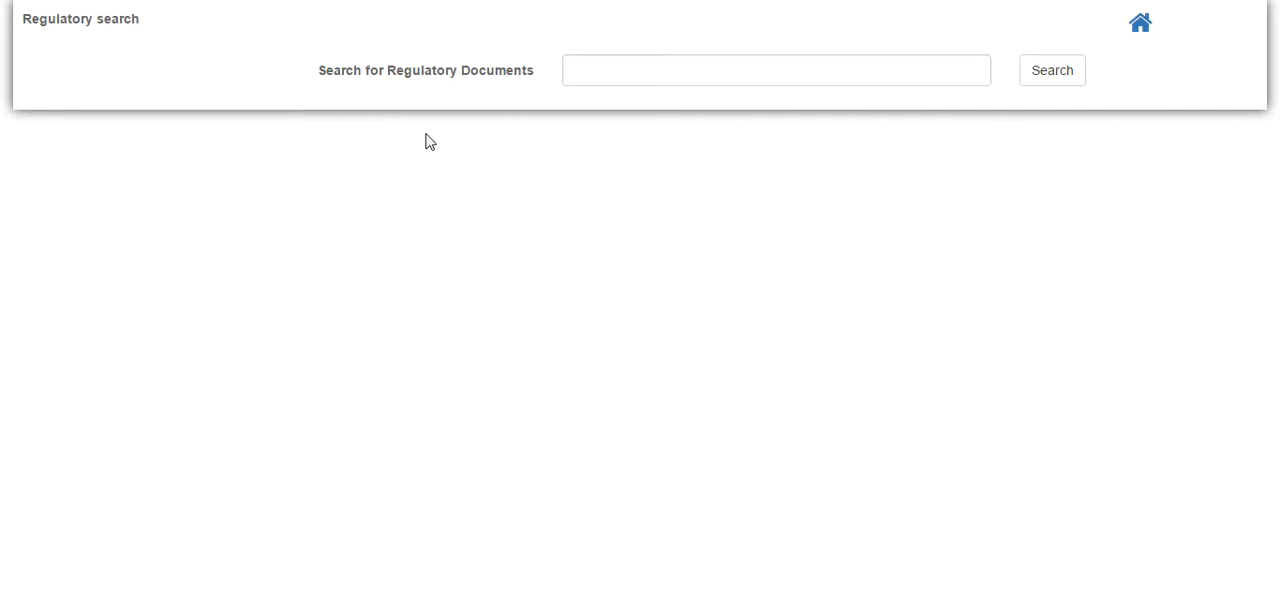
# Search regulatory documents for 'self-monitoring'
pyautogui.click(776, 70)
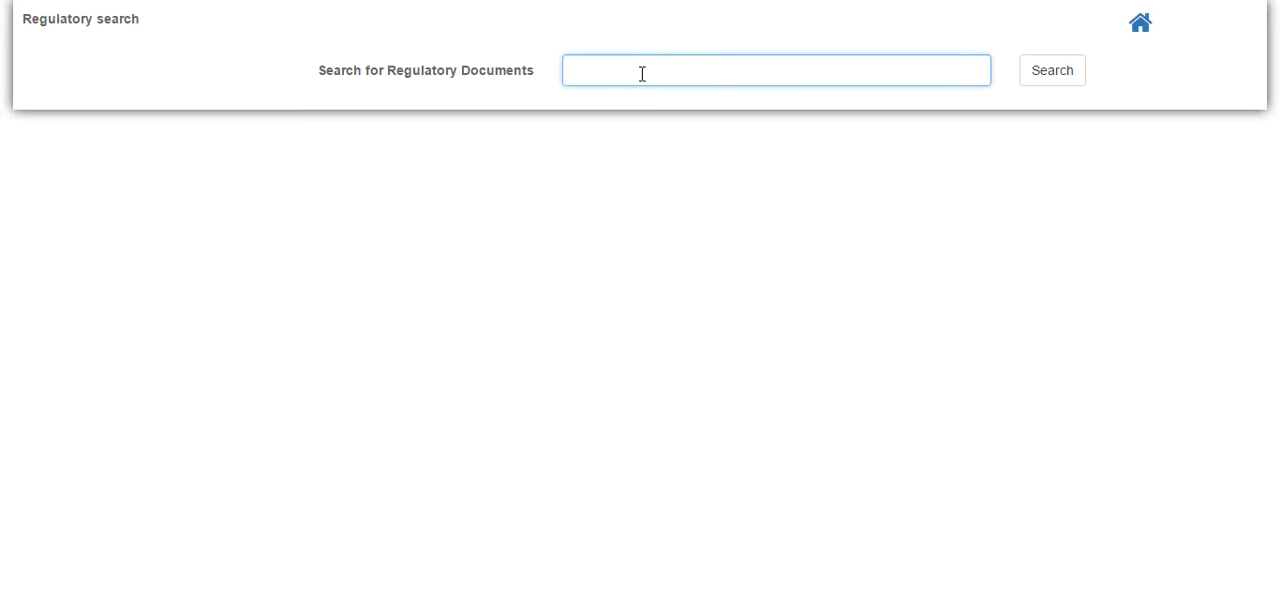
pyautogui.click(775, 70)
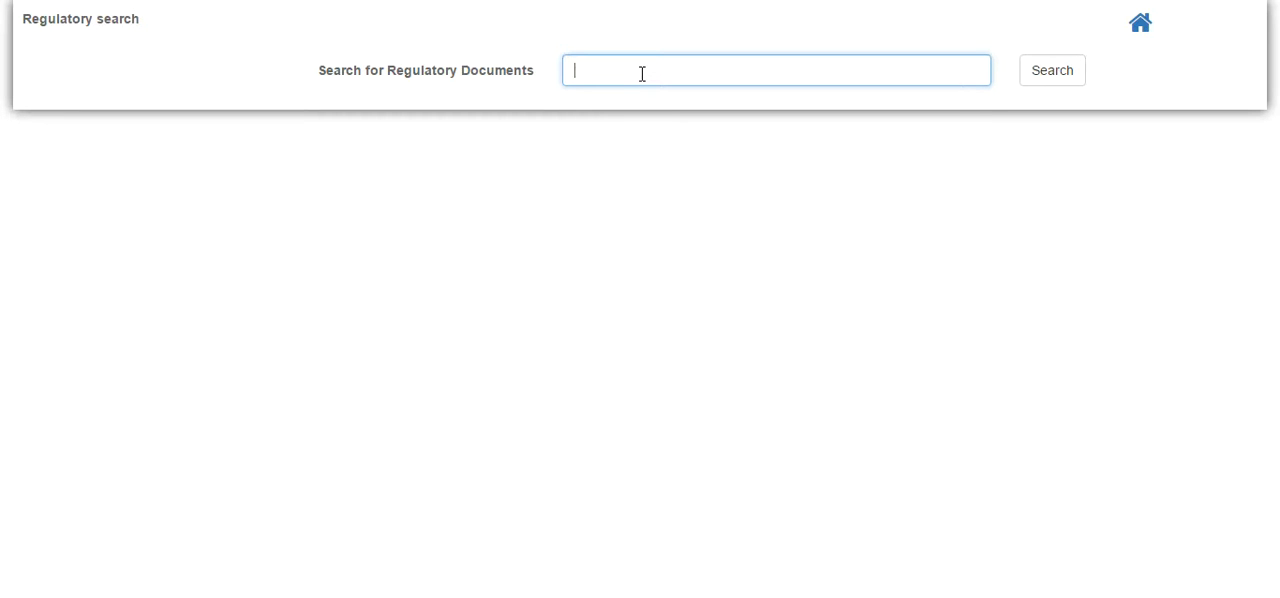
pyautogui.write('self-monitoring')
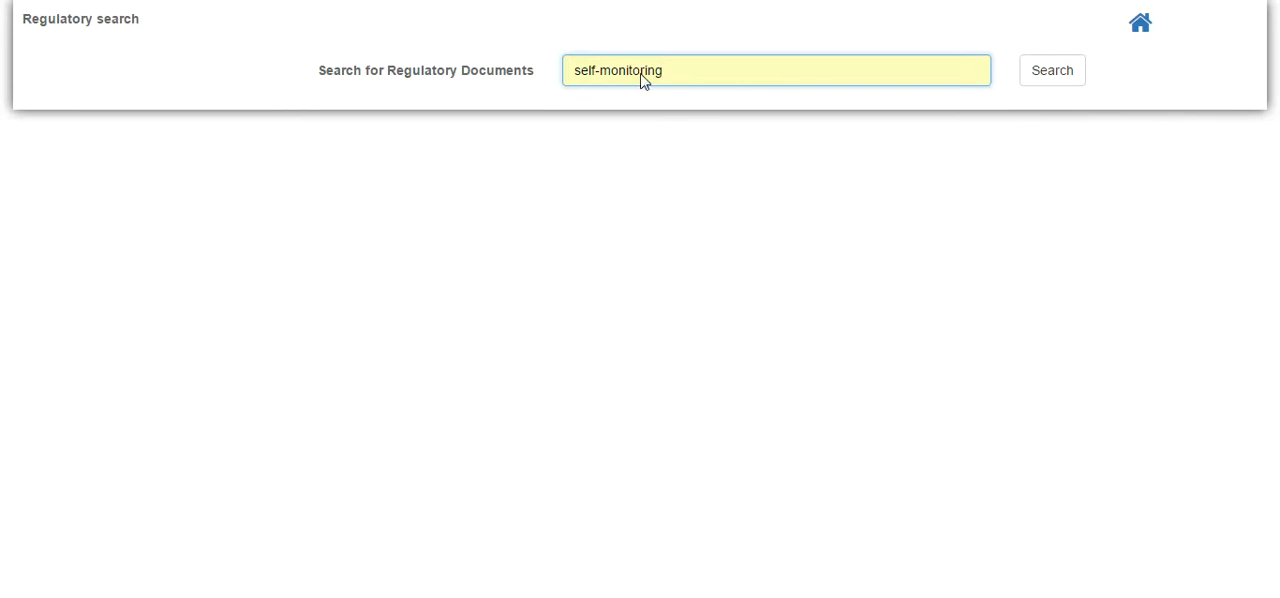
pyautogui.click(1052, 70)
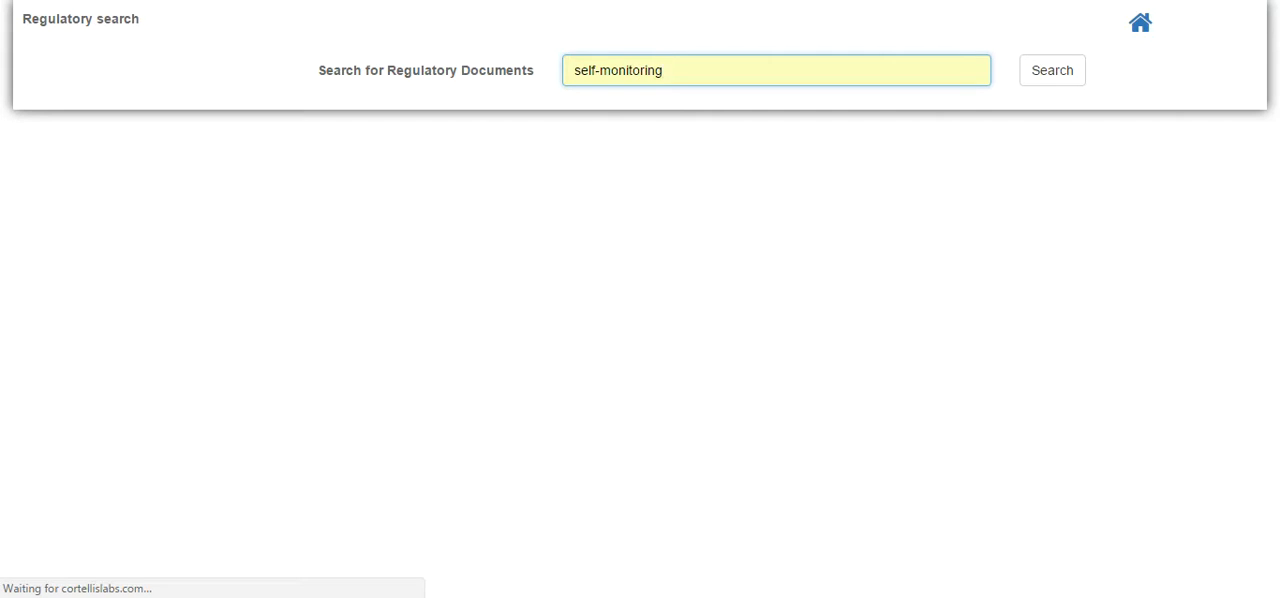
# Browse the 415-result charts: category, countries, document type, languages and regulatory version
pyautogui.click(1051, 70)
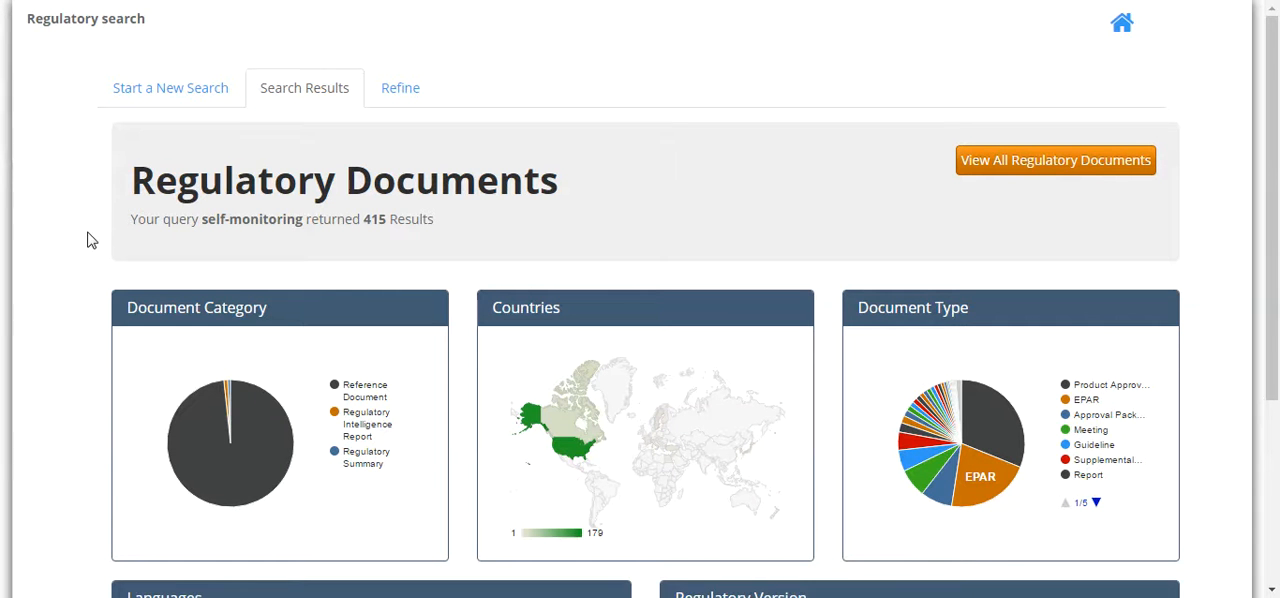
pyautogui.scroll(-3)
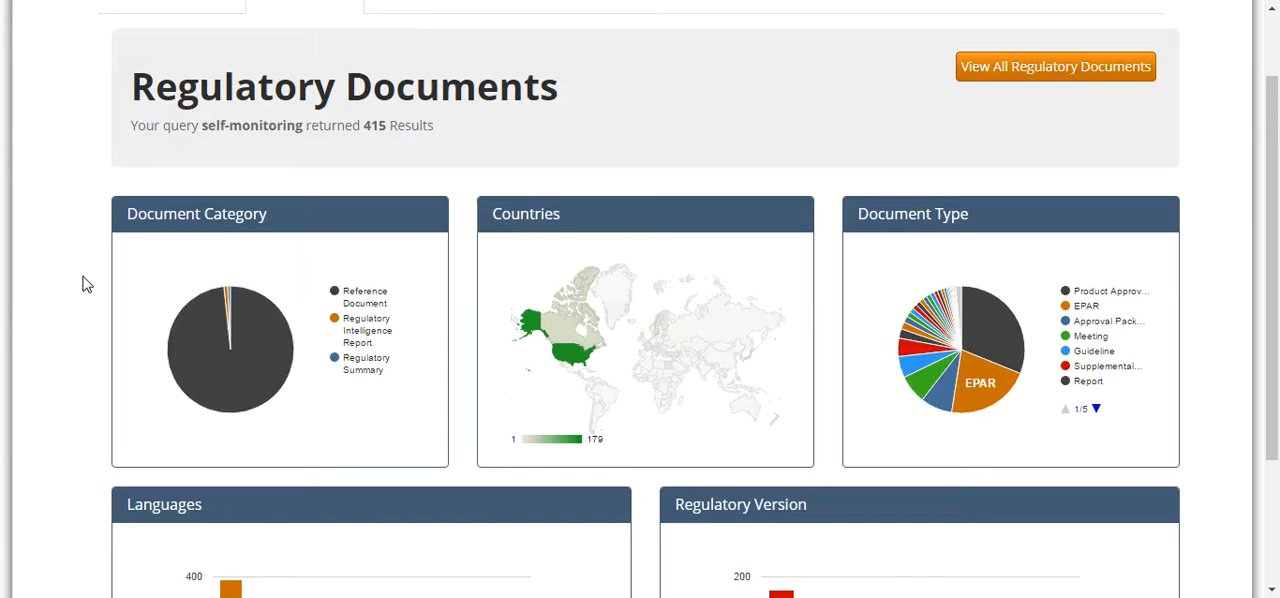
pyautogui.scroll(-3)
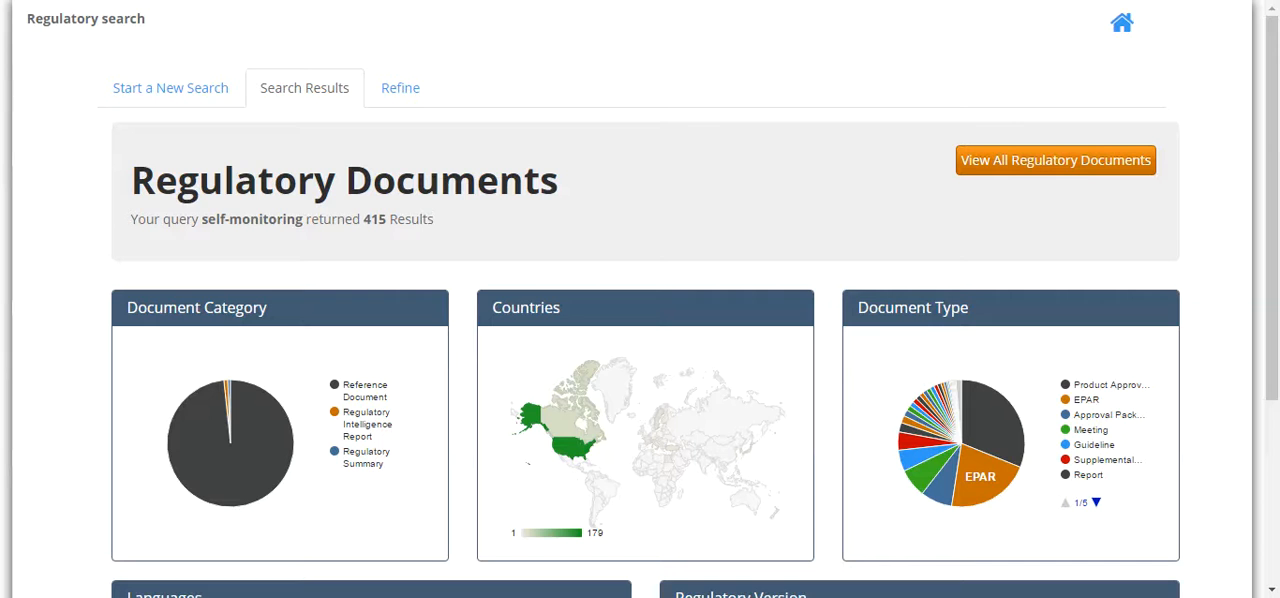
pyautogui.click(1054, 160)
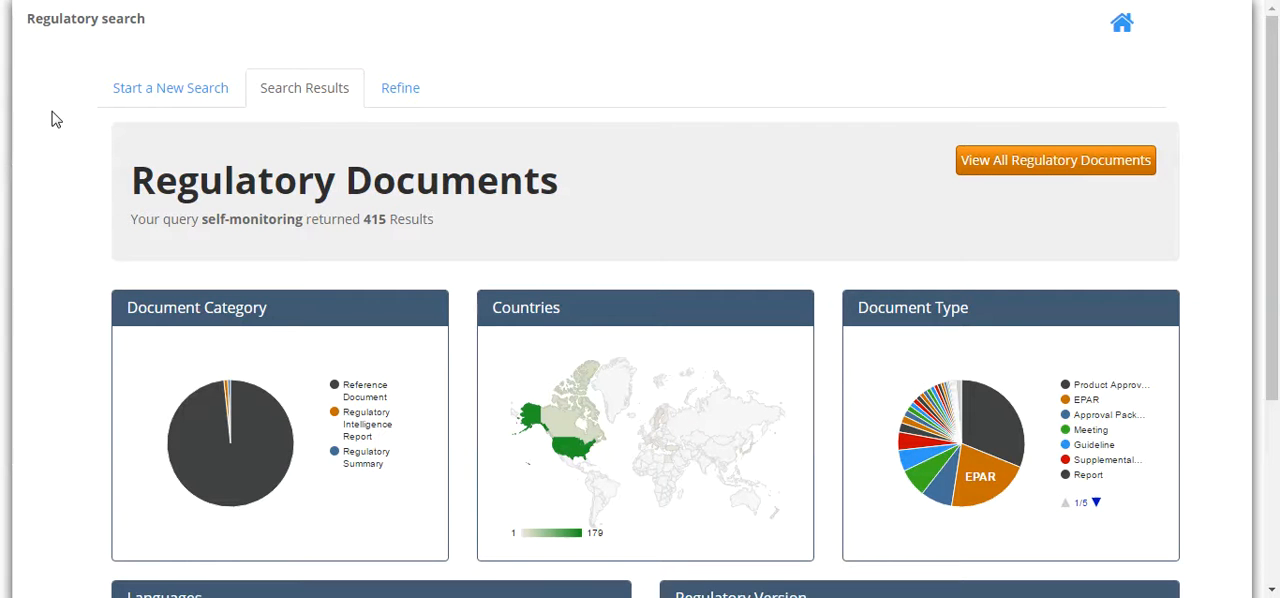
pyautogui.scroll(-3)
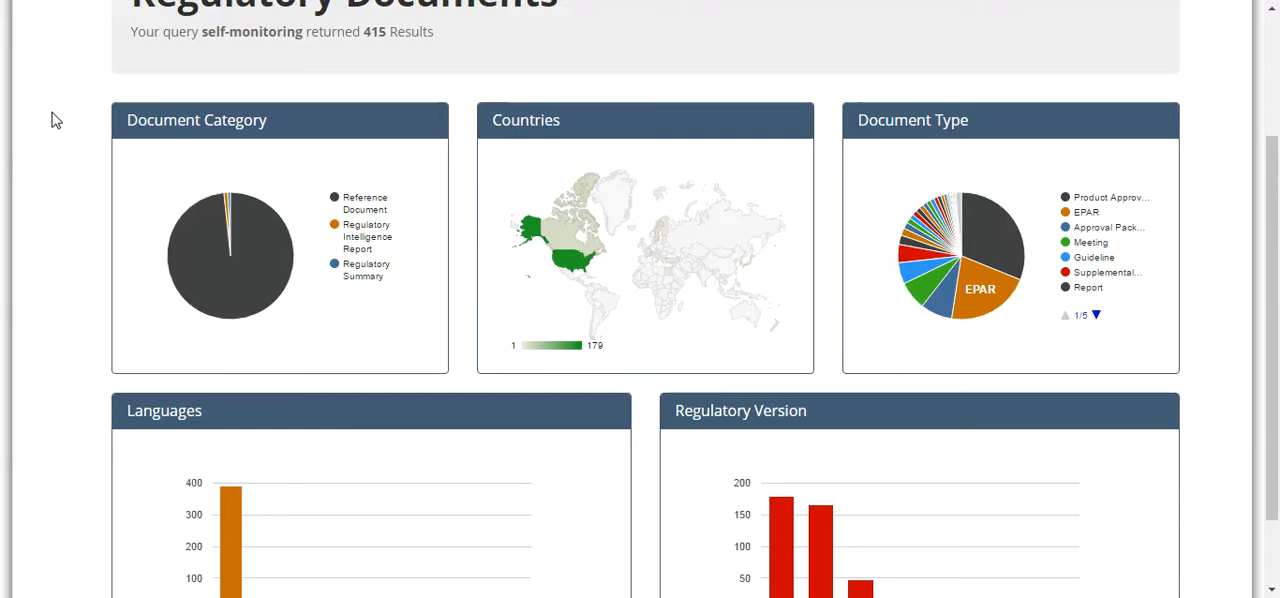
pyautogui.scroll(-3)
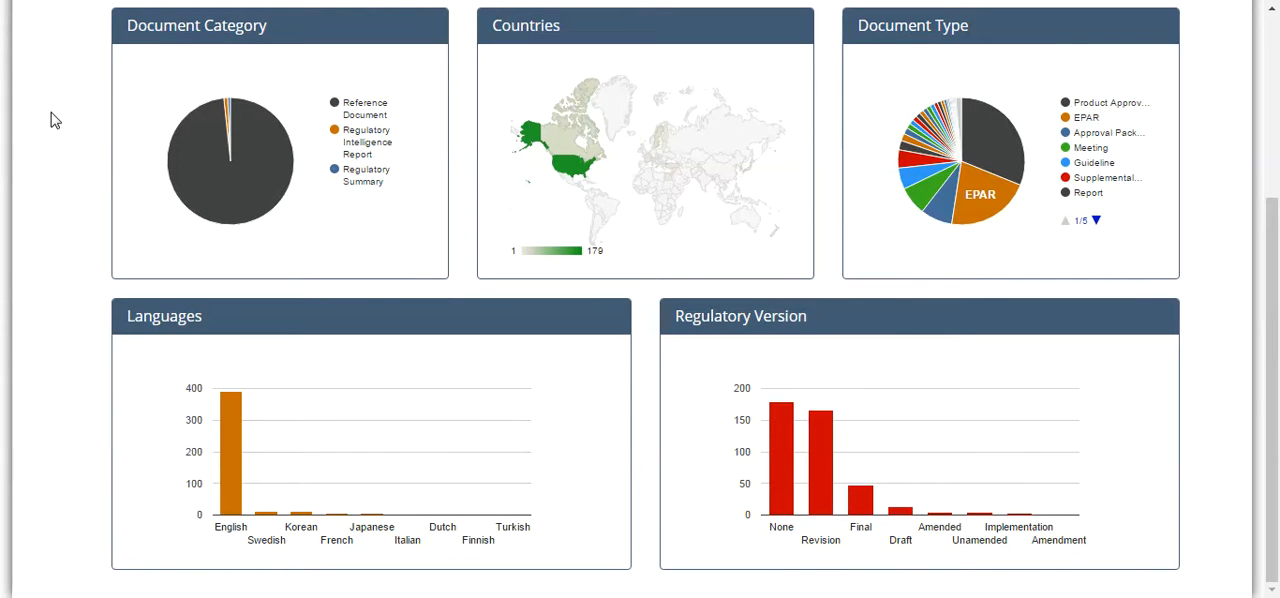
pyautogui.scroll(-3)
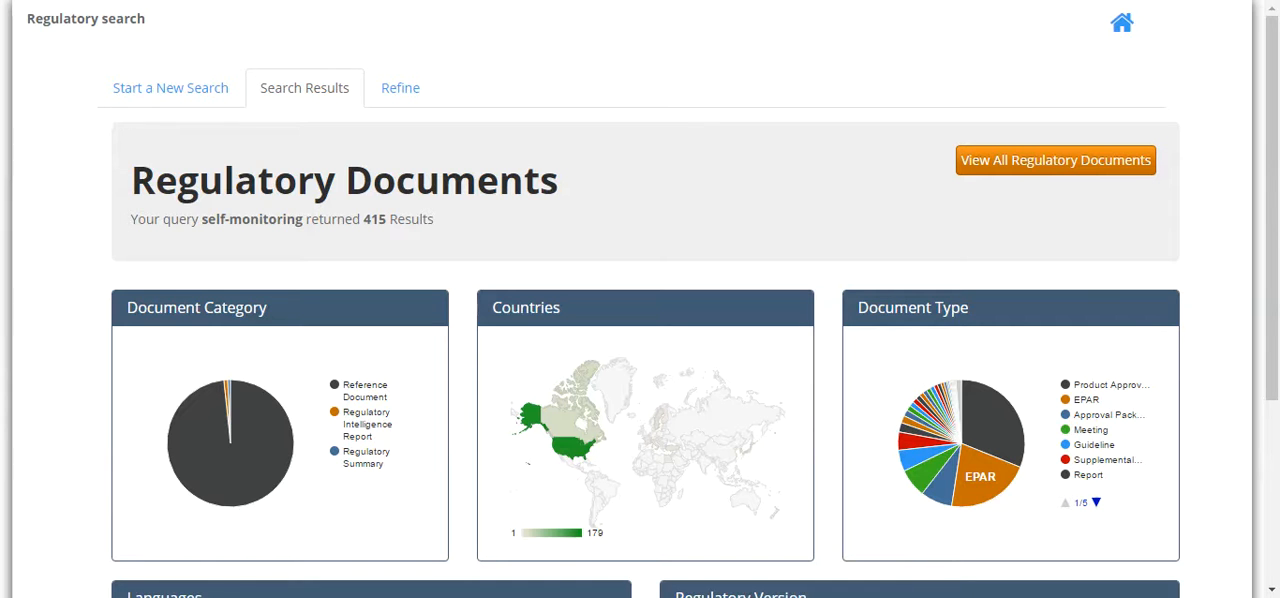
pyautogui.click(1054, 160)
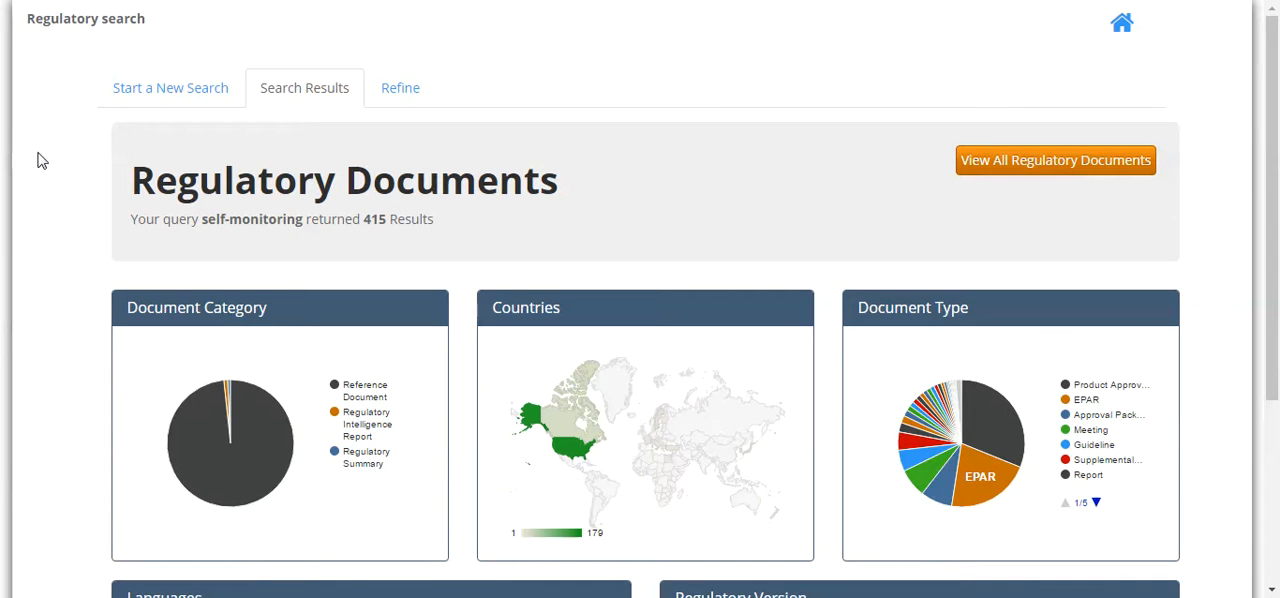
pyautogui.scroll(-3)
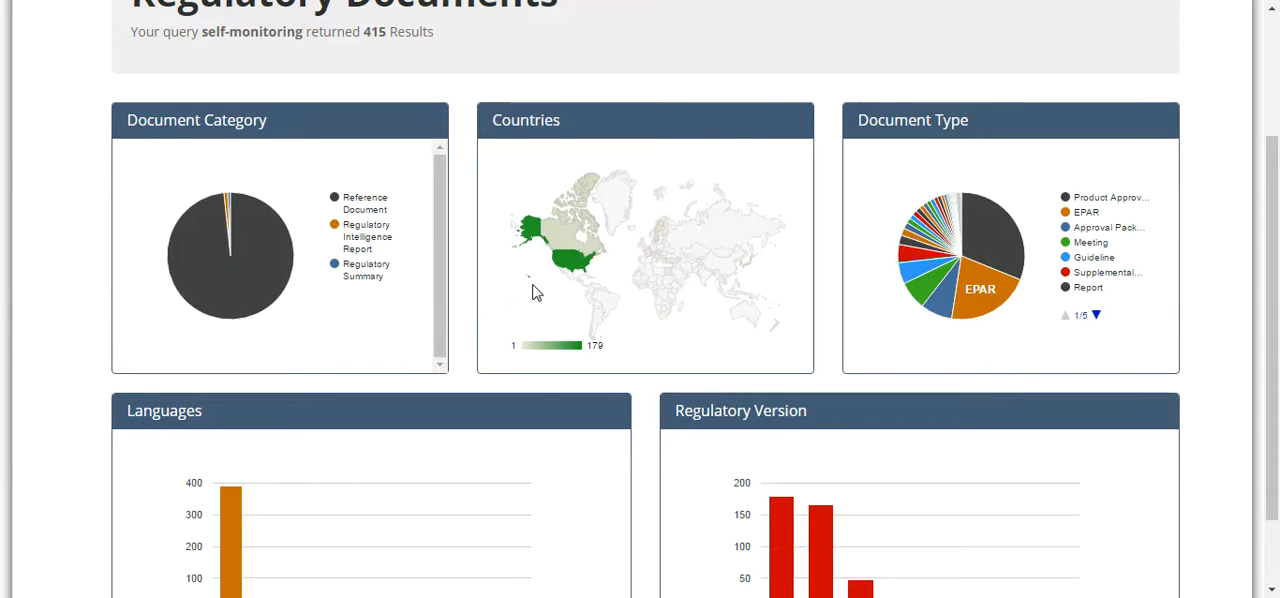
pyautogui.moveTo(578, 262)
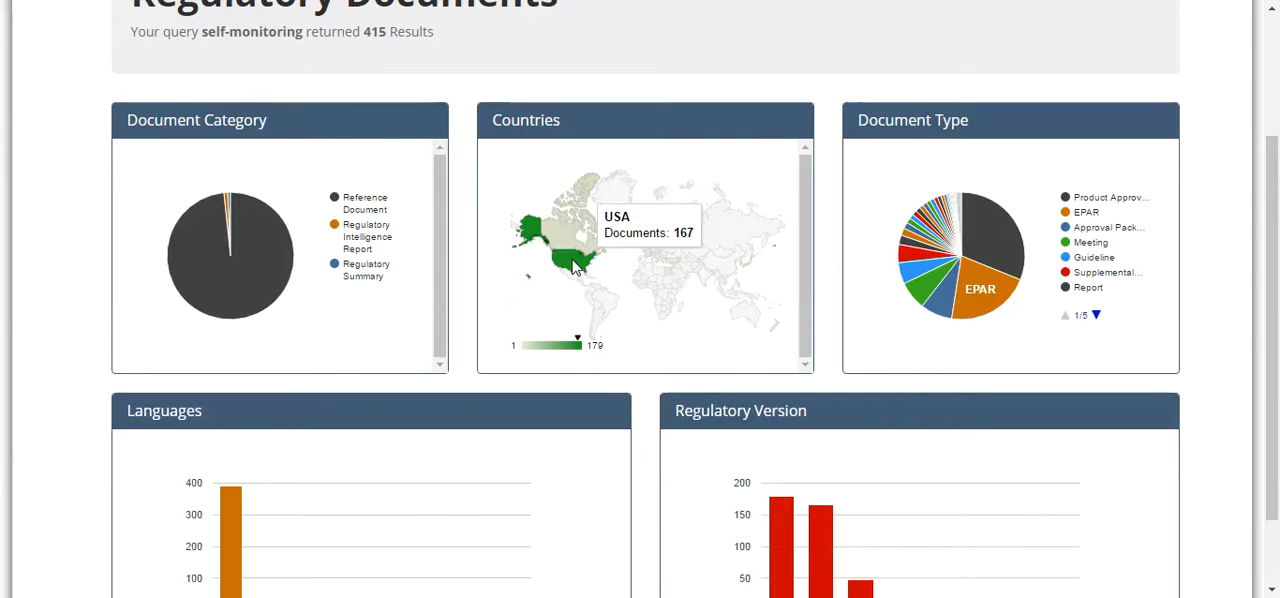
pyautogui.moveTo(968, 356)
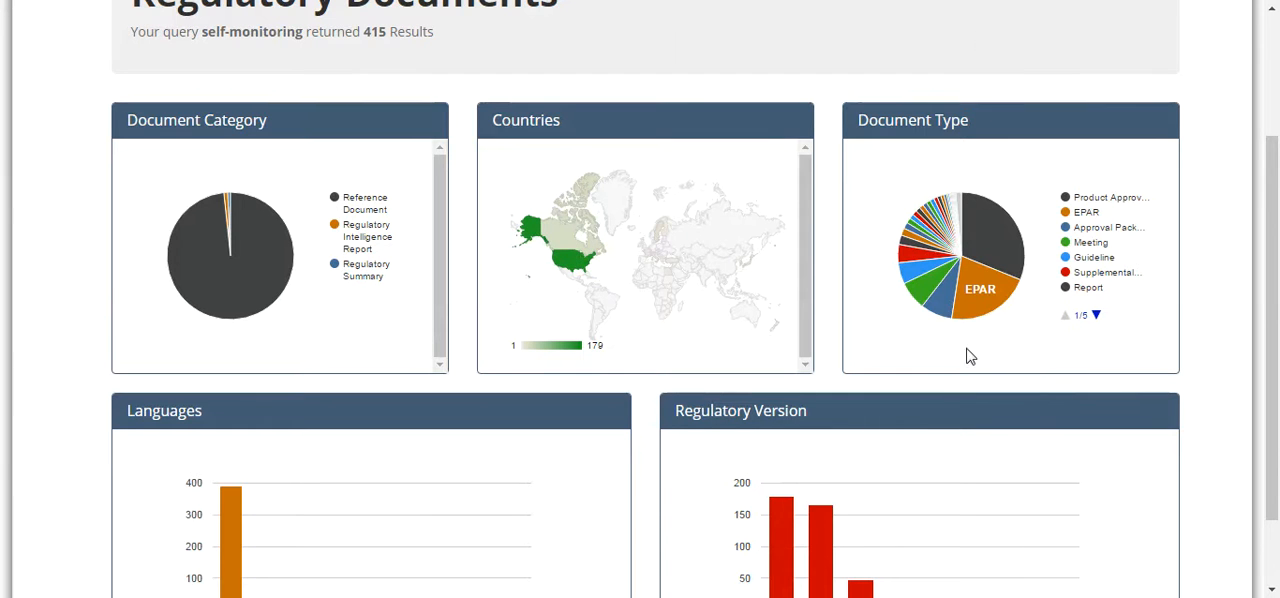
pyautogui.moveTo(953, 346)
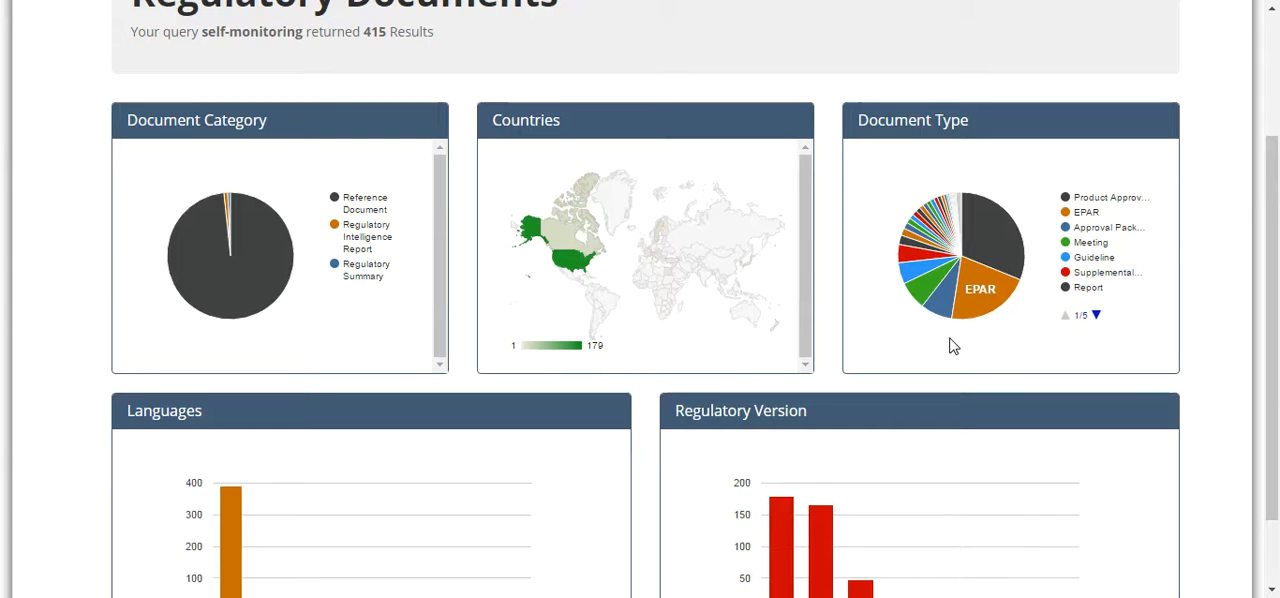
pyautogui.moveTo(24, 420)
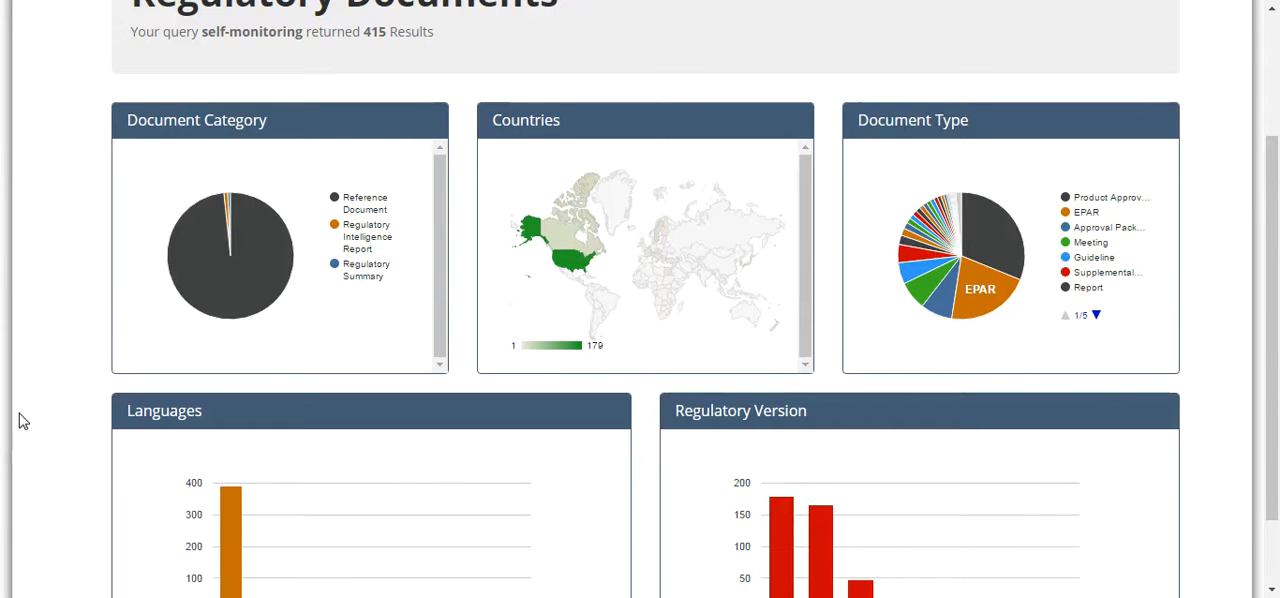
# Scroll down to the Languages and Regulatory Version charts
pyautogui.scroll(-3)
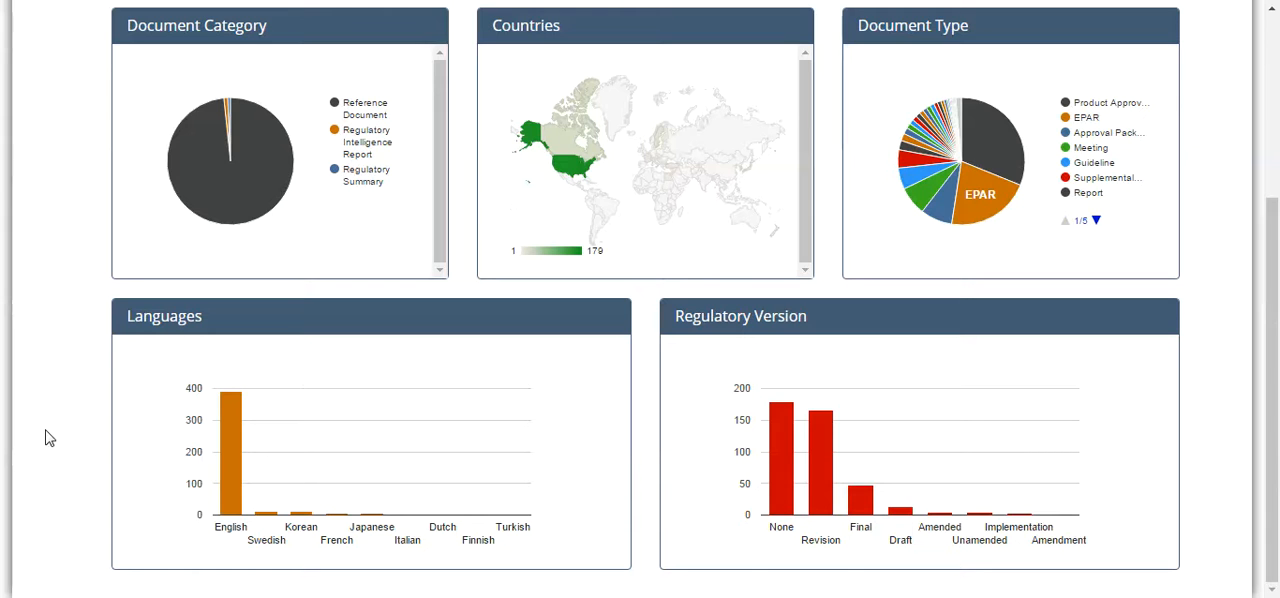
pyautogui.moveTo(370, 562)
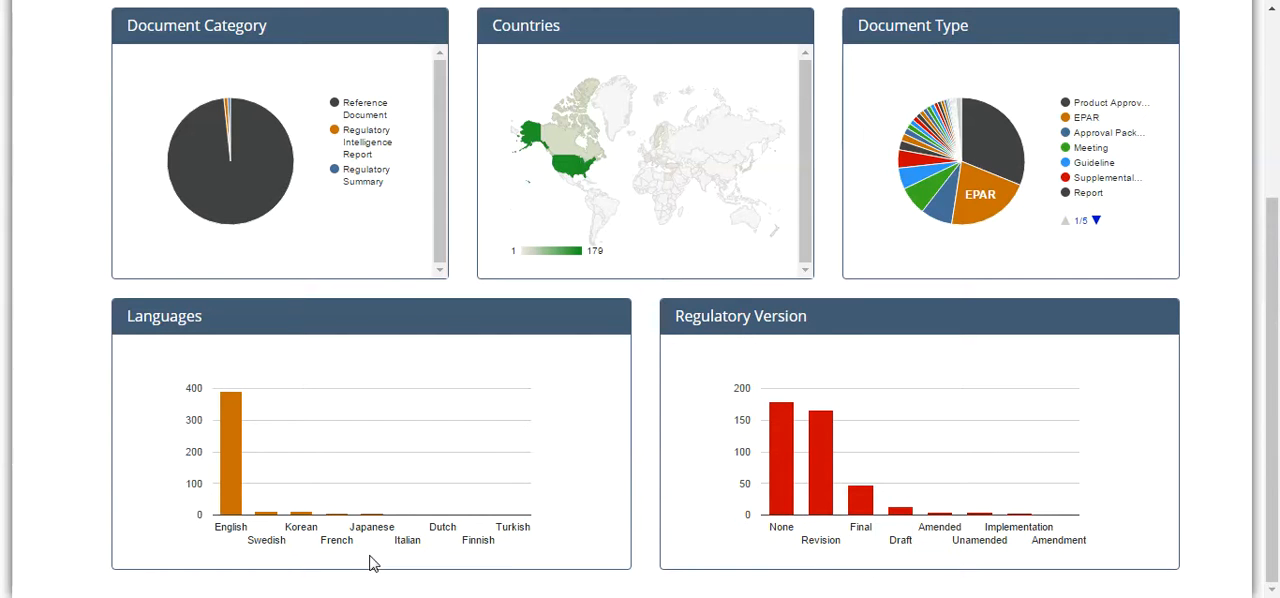
pyautogui.moveTo(260, 570)
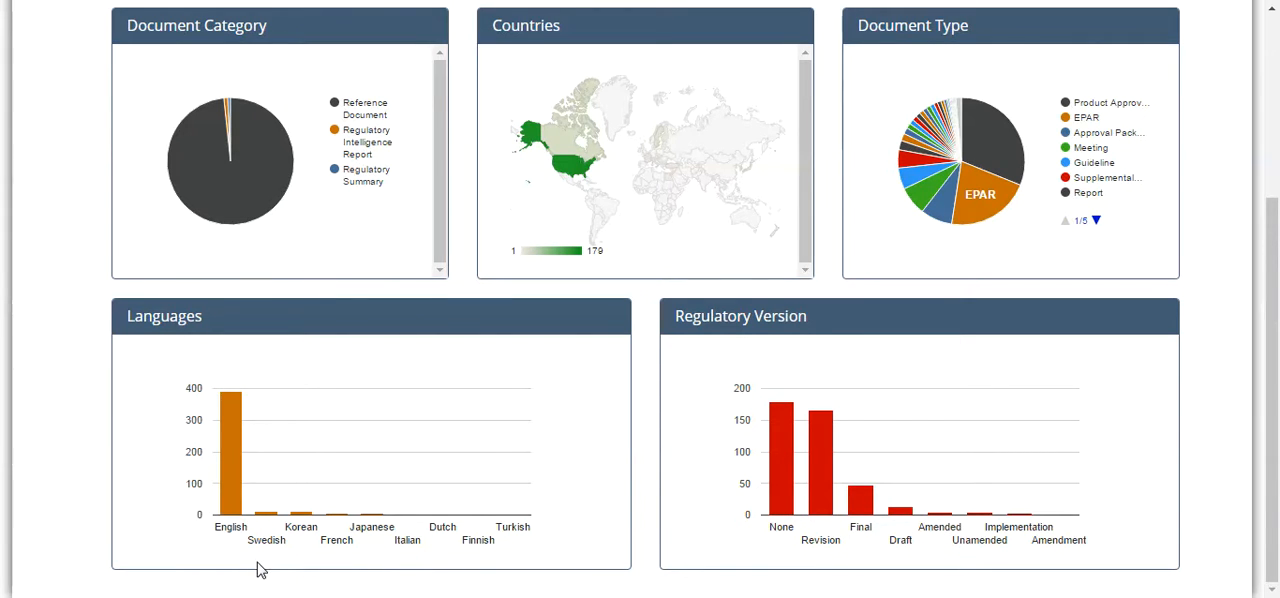
pyautogui.moveTo(195, 365)
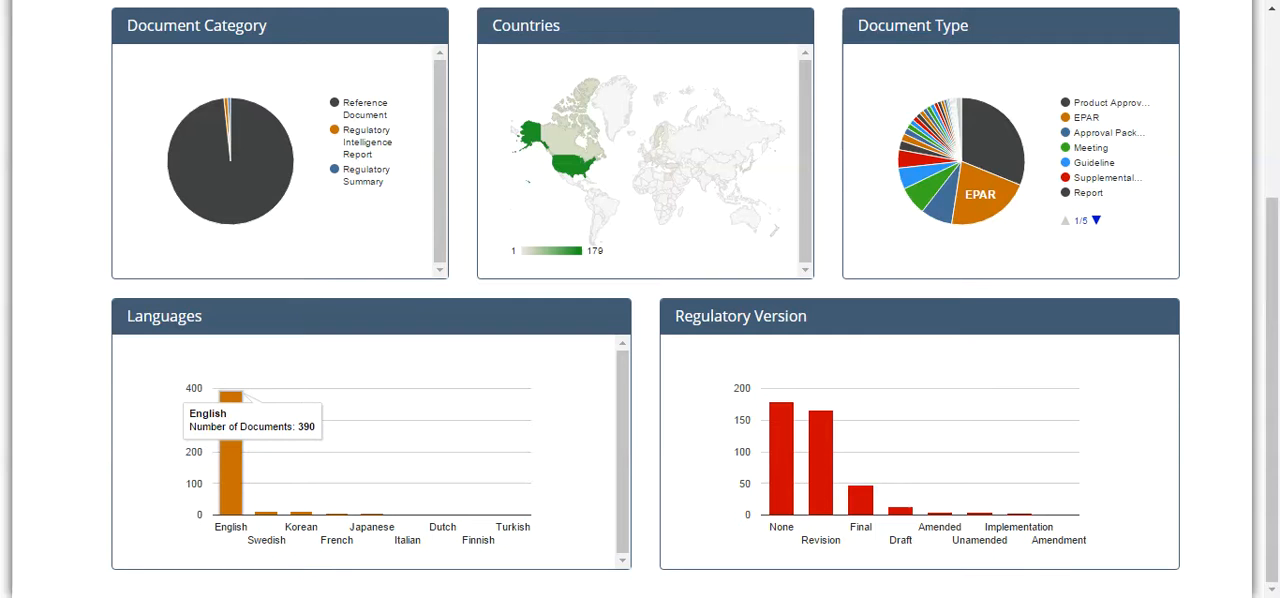
pyautogui.moveTo(886, 560)
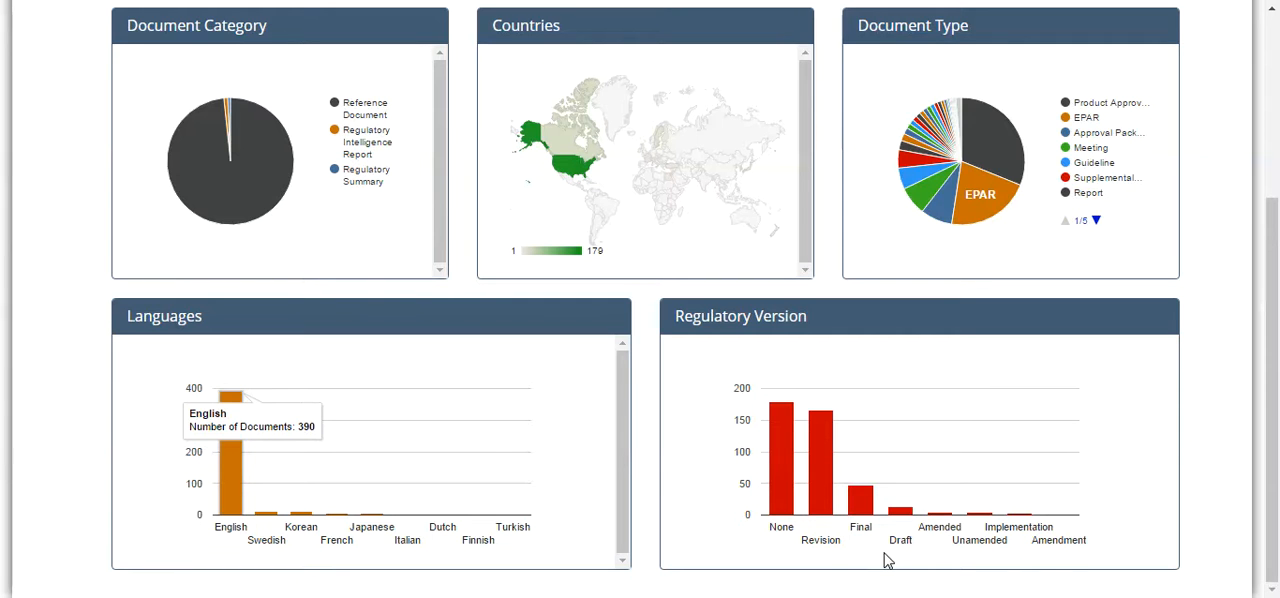
pyautogui.moveTo(1028, 562)
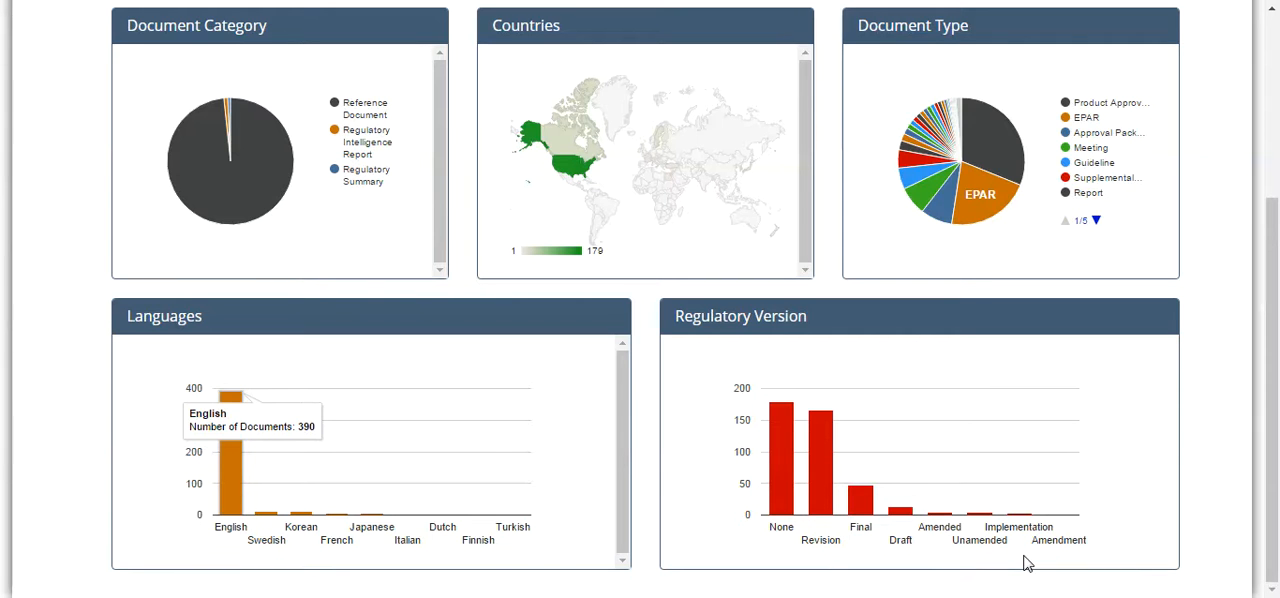
pyautogui.moveTo(735, 555)
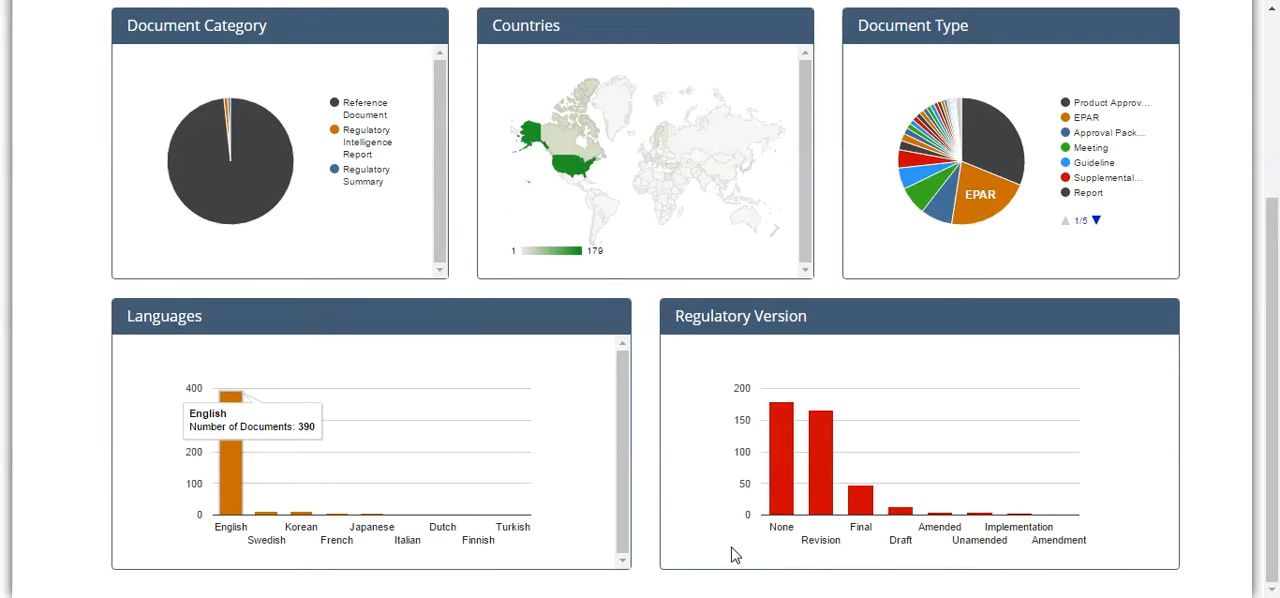
pyautogui.moveTo(780, 570)
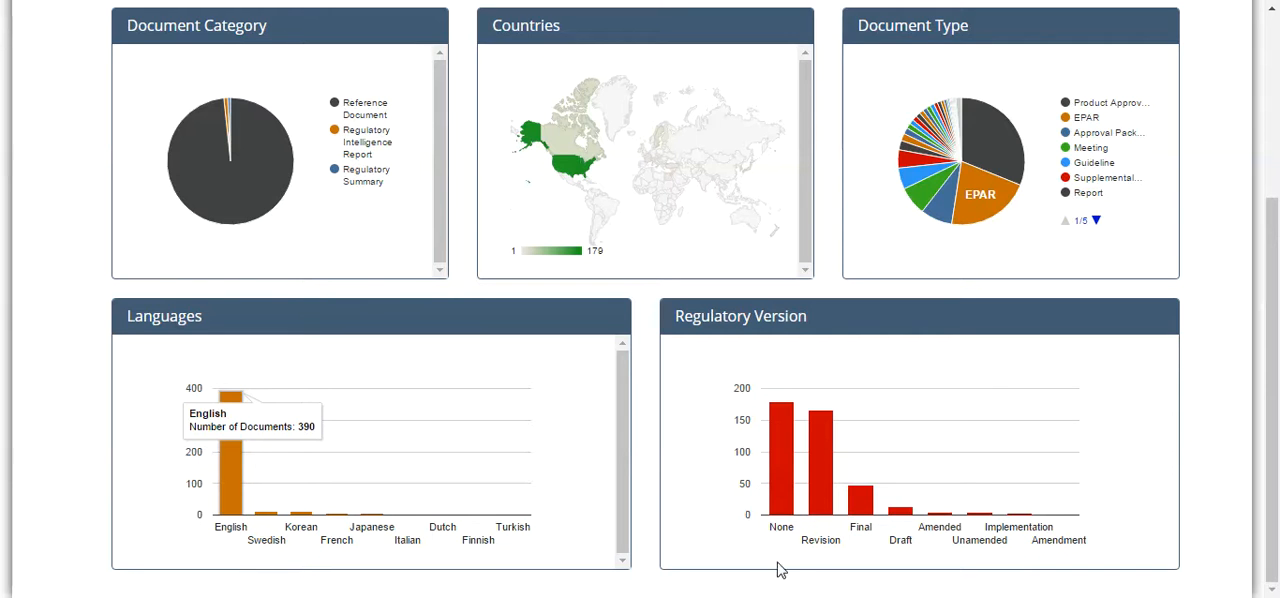
pyautogui.moveTo(820, 562)
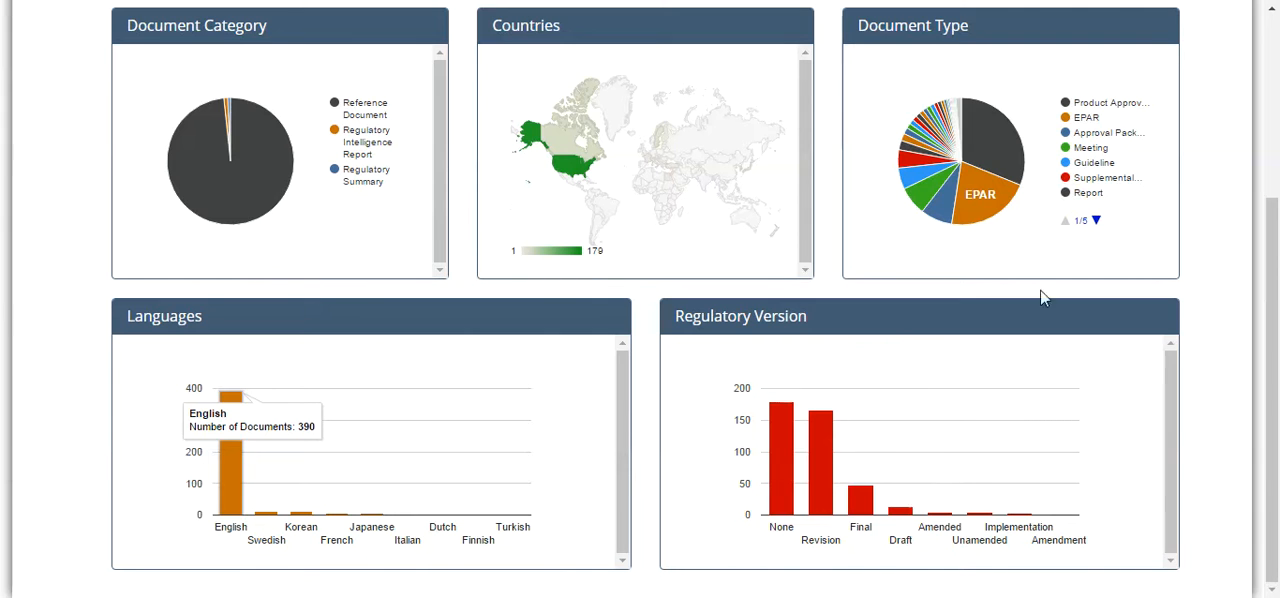
pyautogui.moveTo(786, 474)
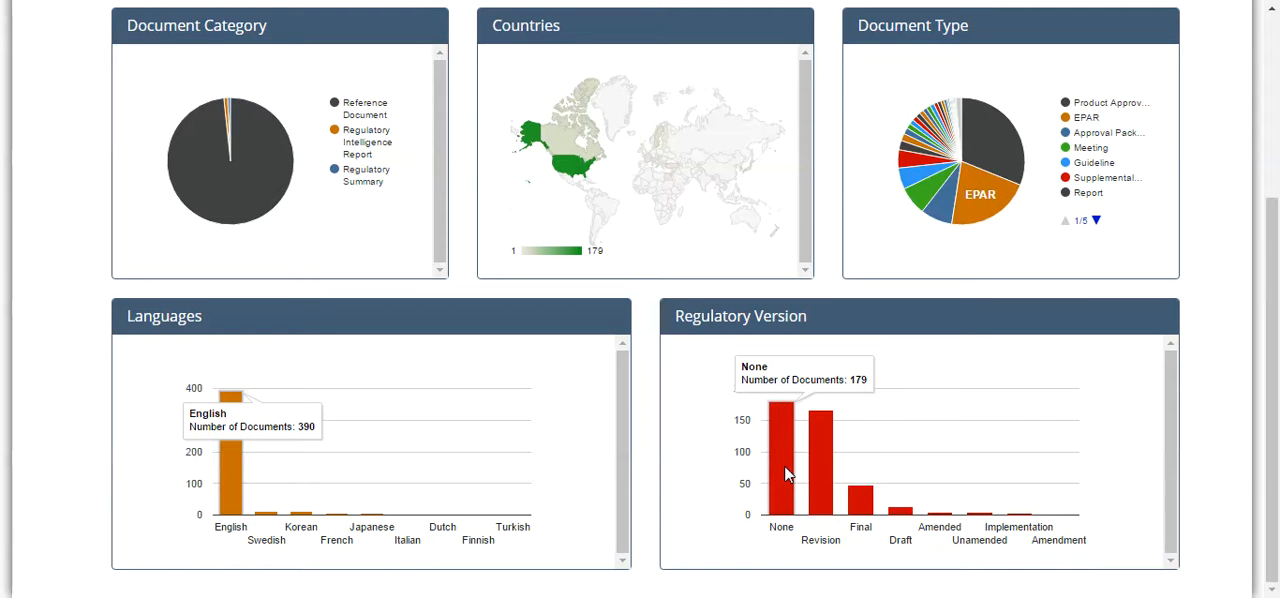
pyautogui.moveTo(975, 205)
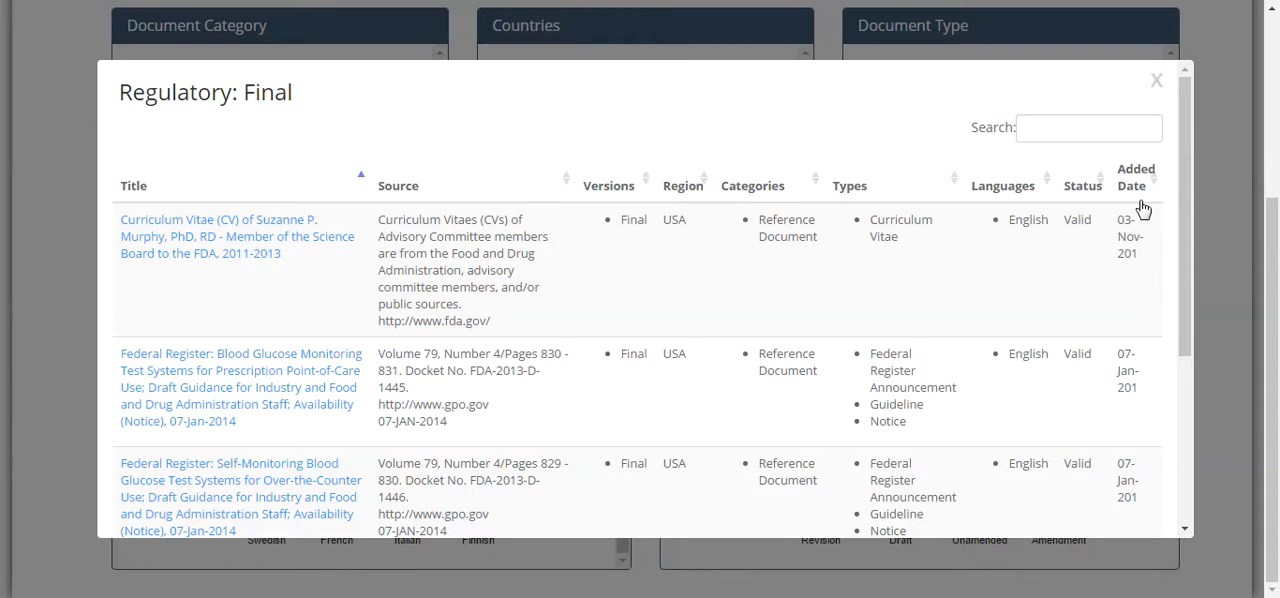
pyautogui.moveTo(231, 245)
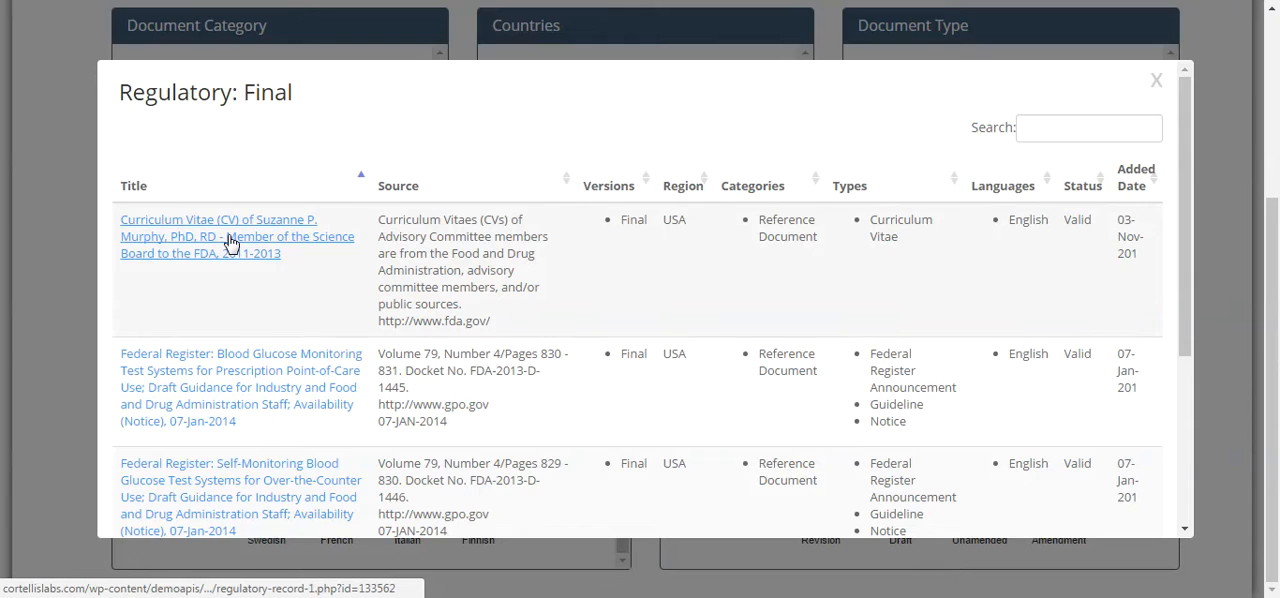
pyautogui.click(230, 236)
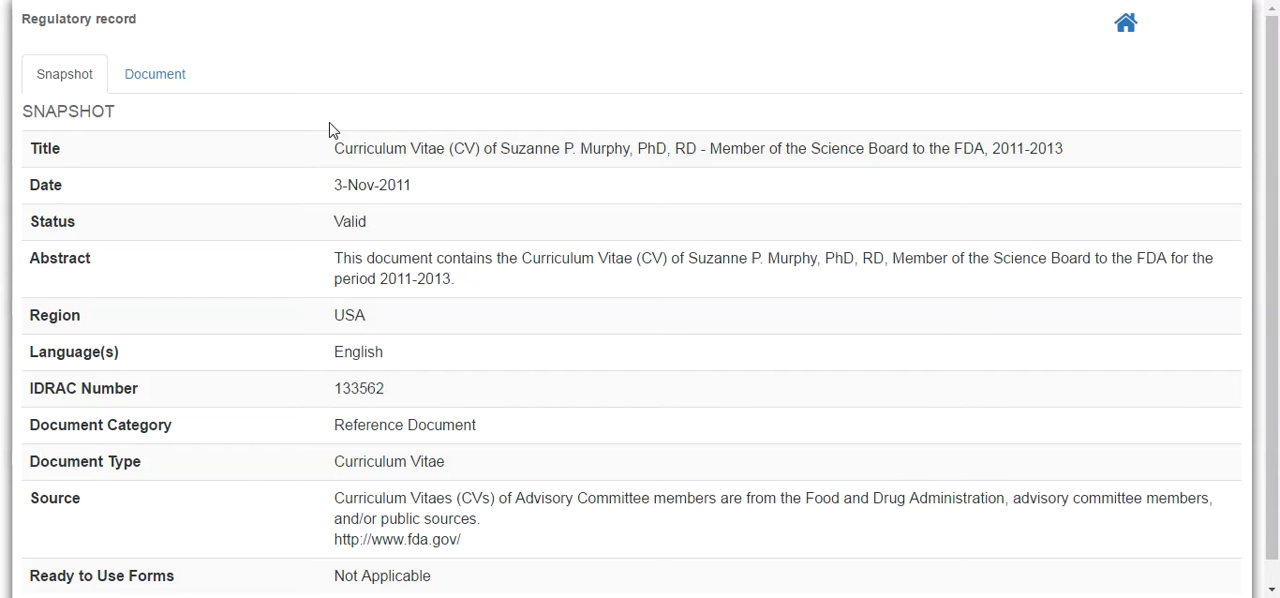
pyautogui.moveTo(232, 202)
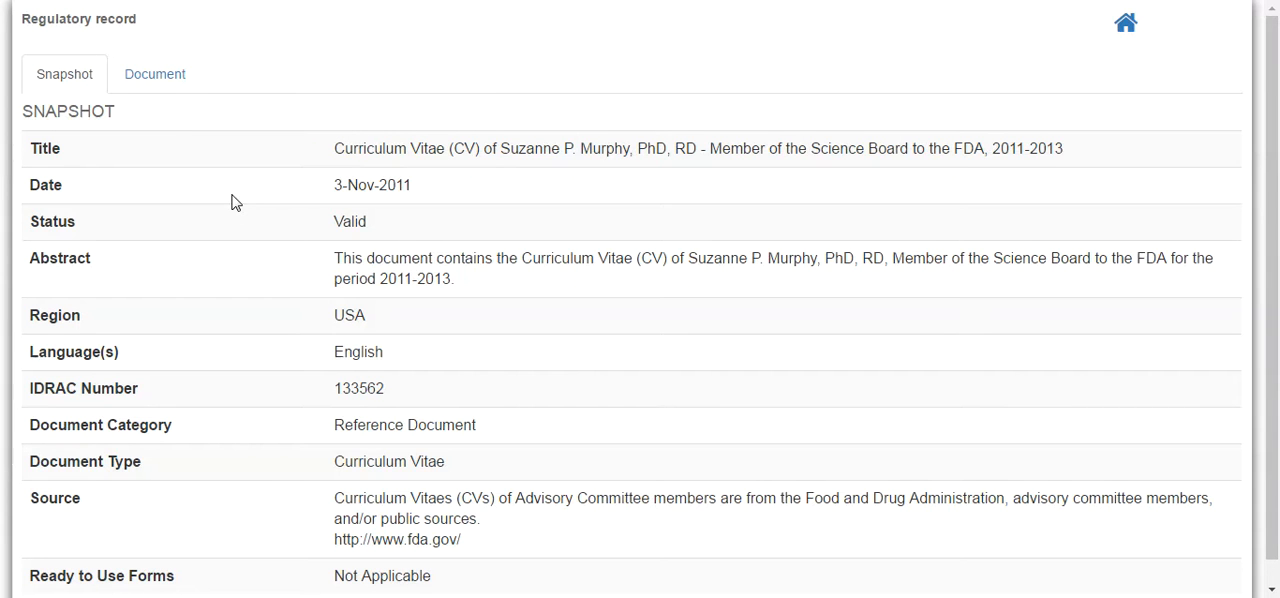
pyautogui.moveTo(230, 228)
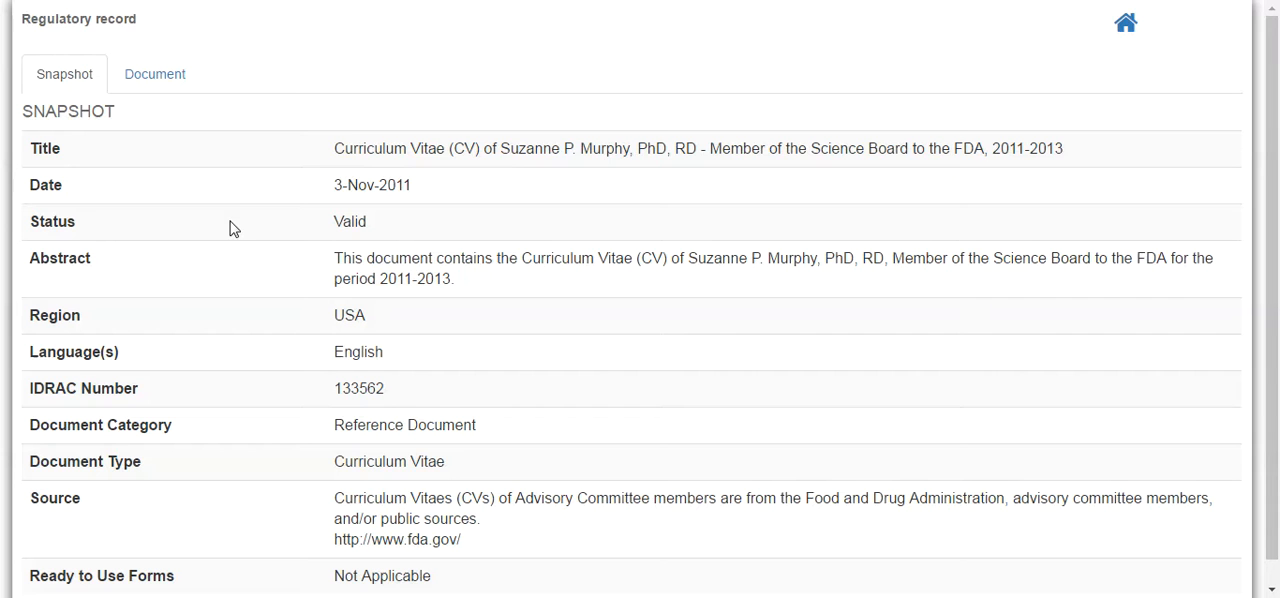
# Review the CV record's snapshot details, then view its attached document
pyautogui.scroll(-3)
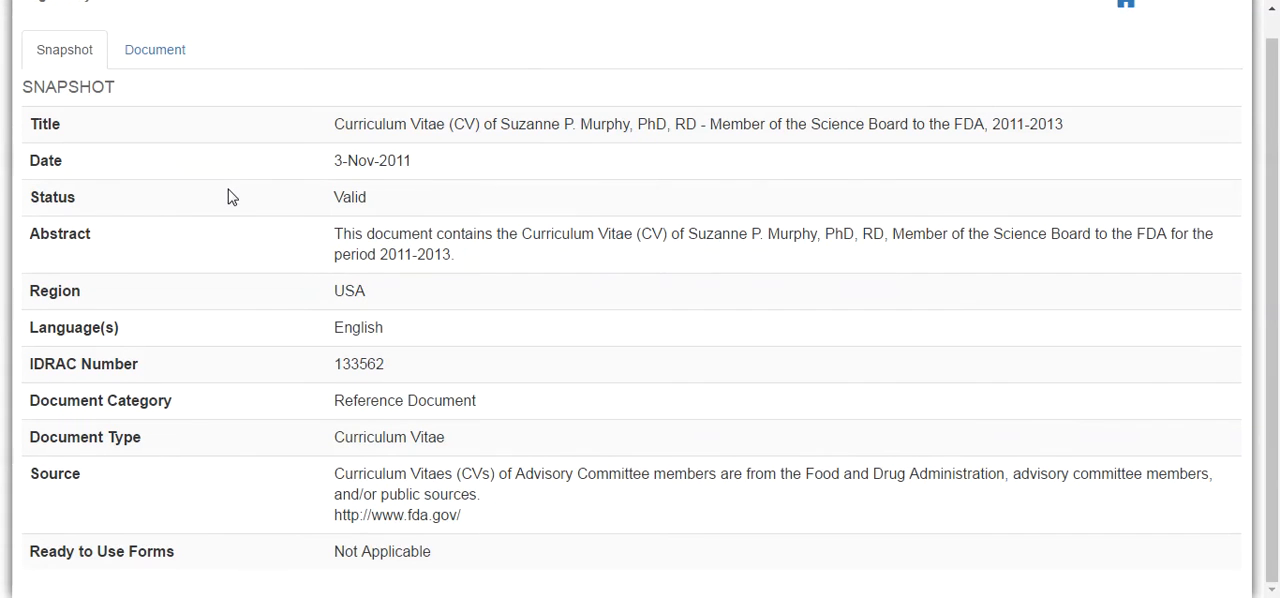
pyautogui.moveTo(241, 196)
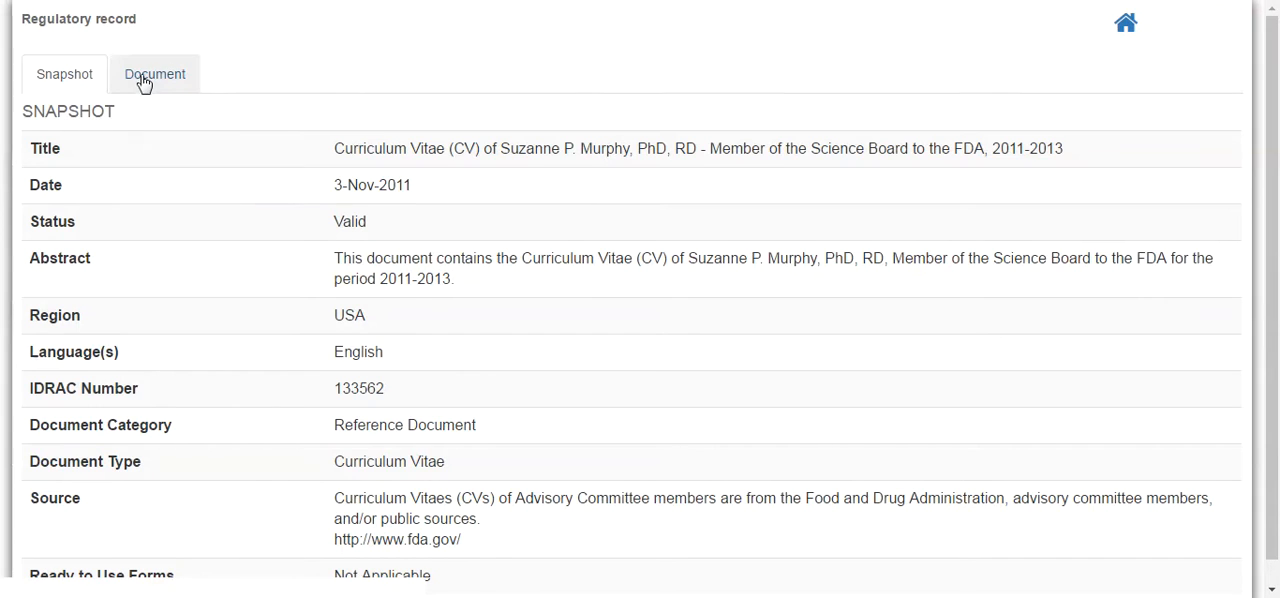
pyautogui.click(155, 74)
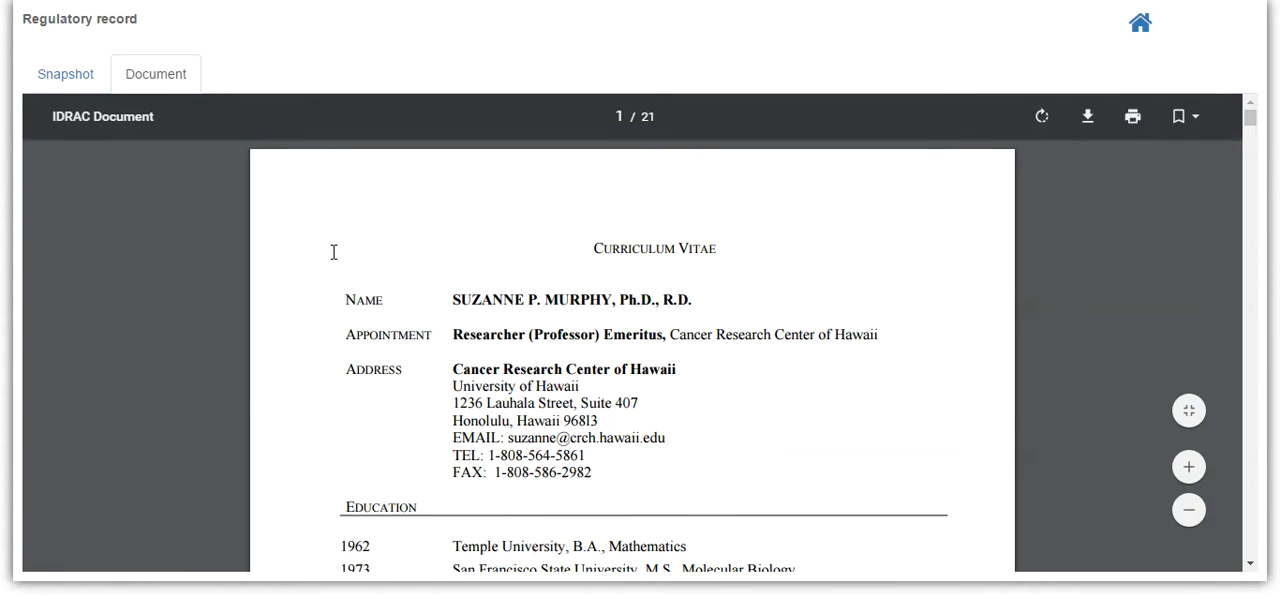
# View the CV PDF, close the Final documents list, and go to Refine Your Query
pyautogui.scroll(-3)
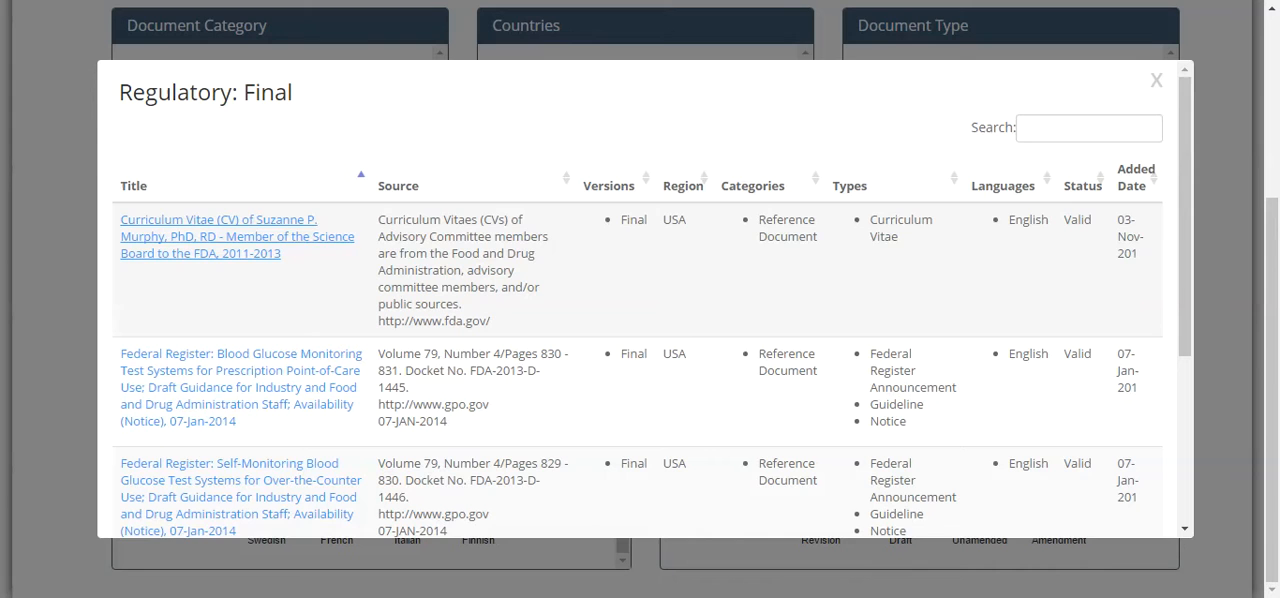
pyautogui.click(1156, 80)
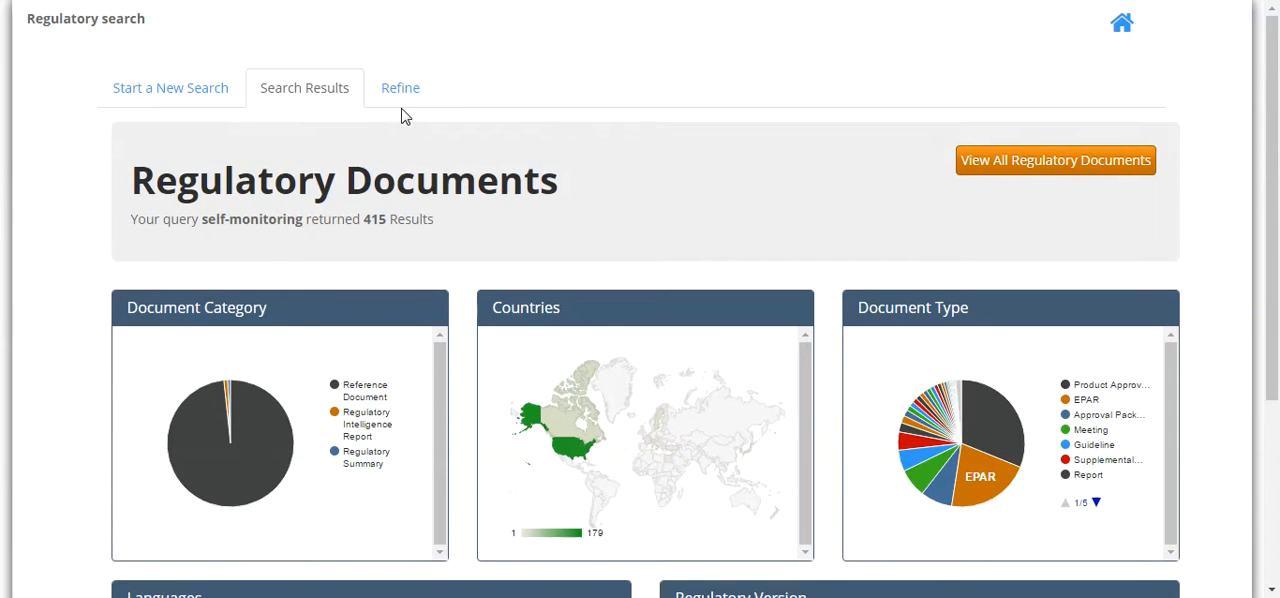
pyautogui.click(400, 87)
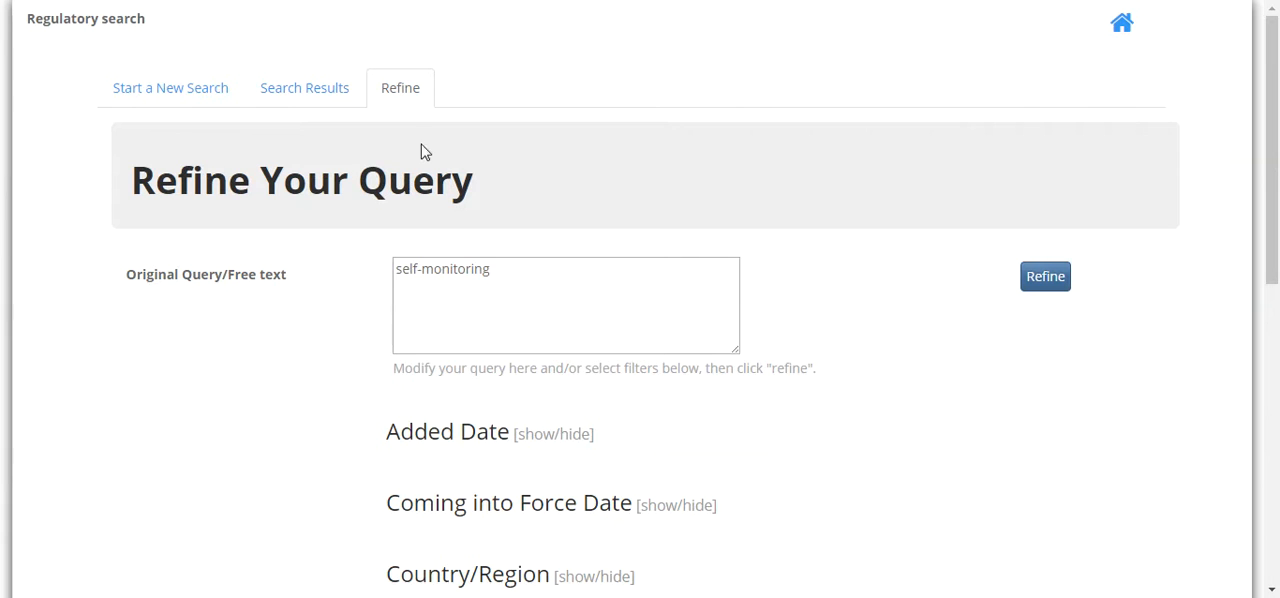
# Show the Country/Region filter counts, then return to the 415-document results dashboard
pyautogui.scroll(-3)
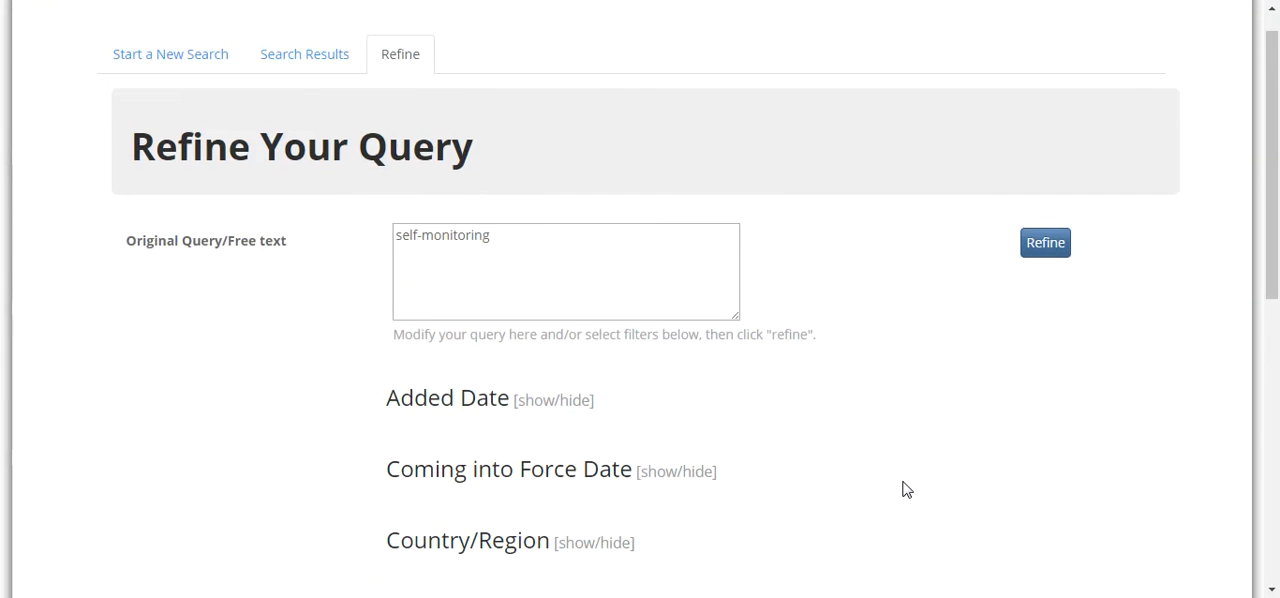
pyautogui.scroll(-3)
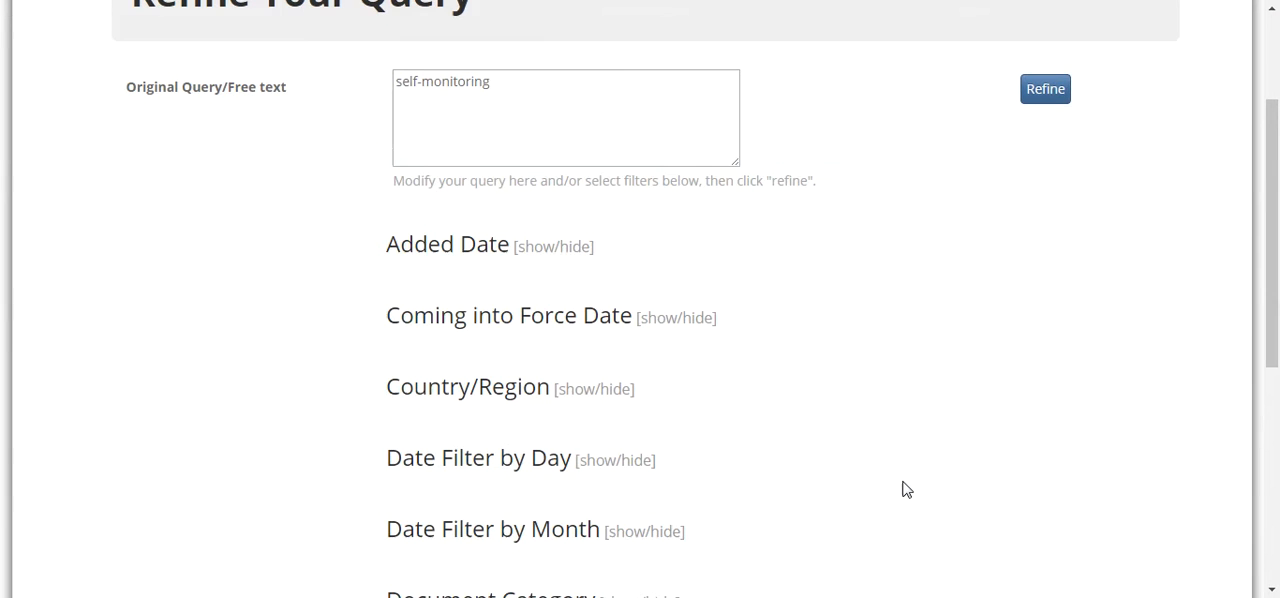
pyautogui.moveTo(590, 397)
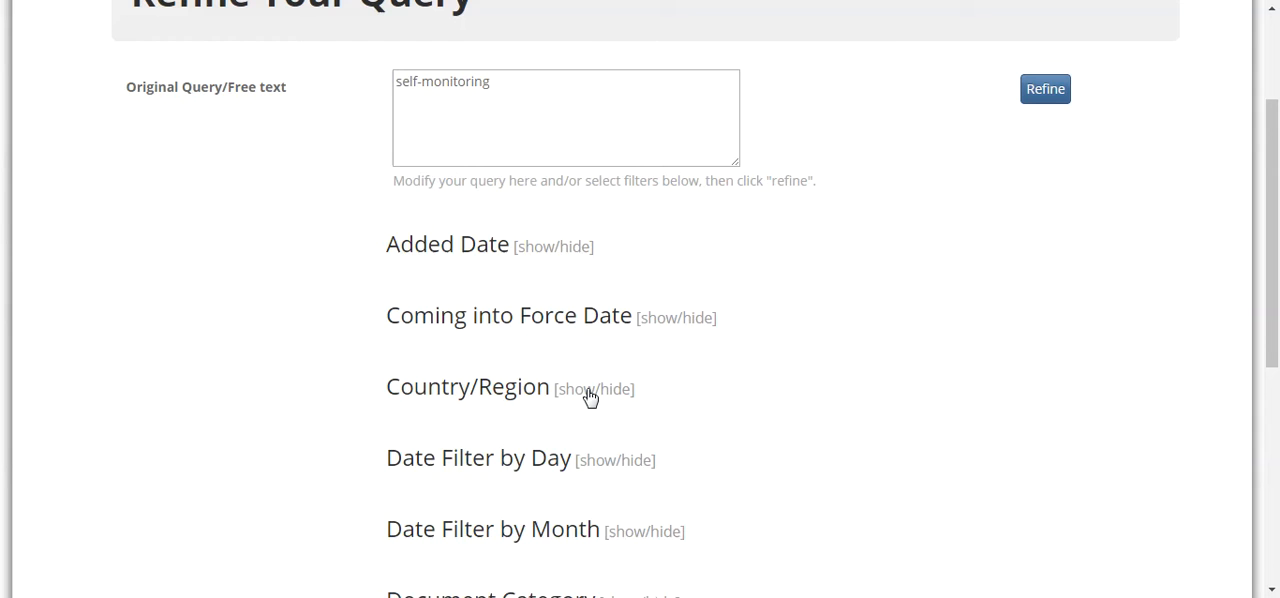
pyautogui.click(594, 389)
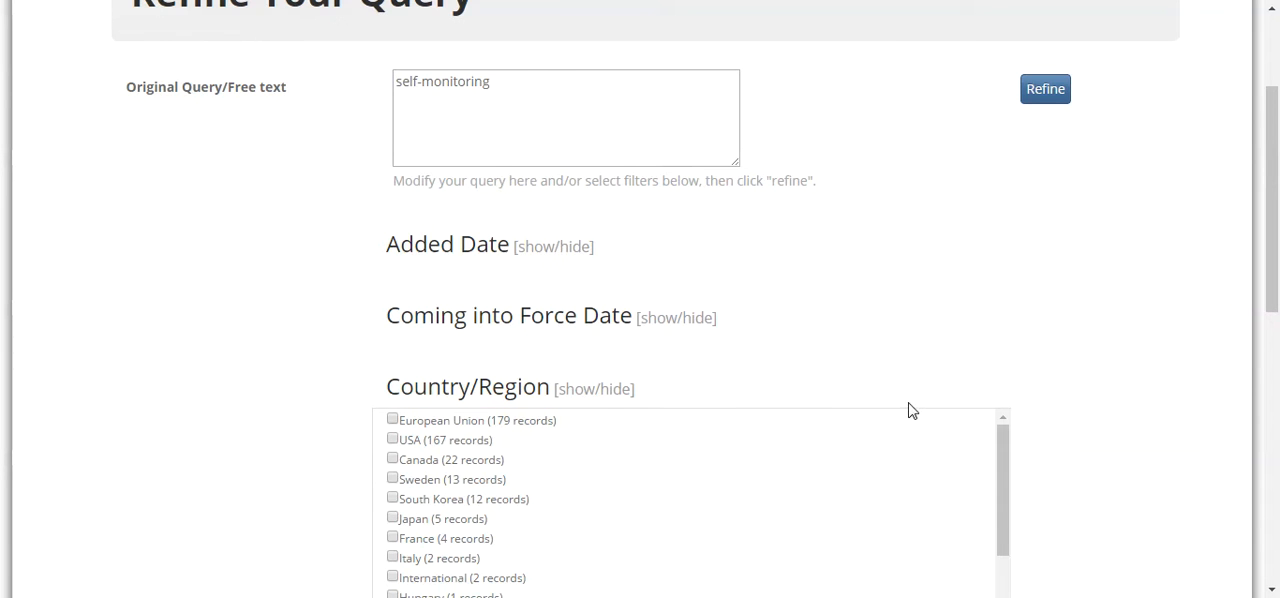
pyautogui.moveTo(959, 268)
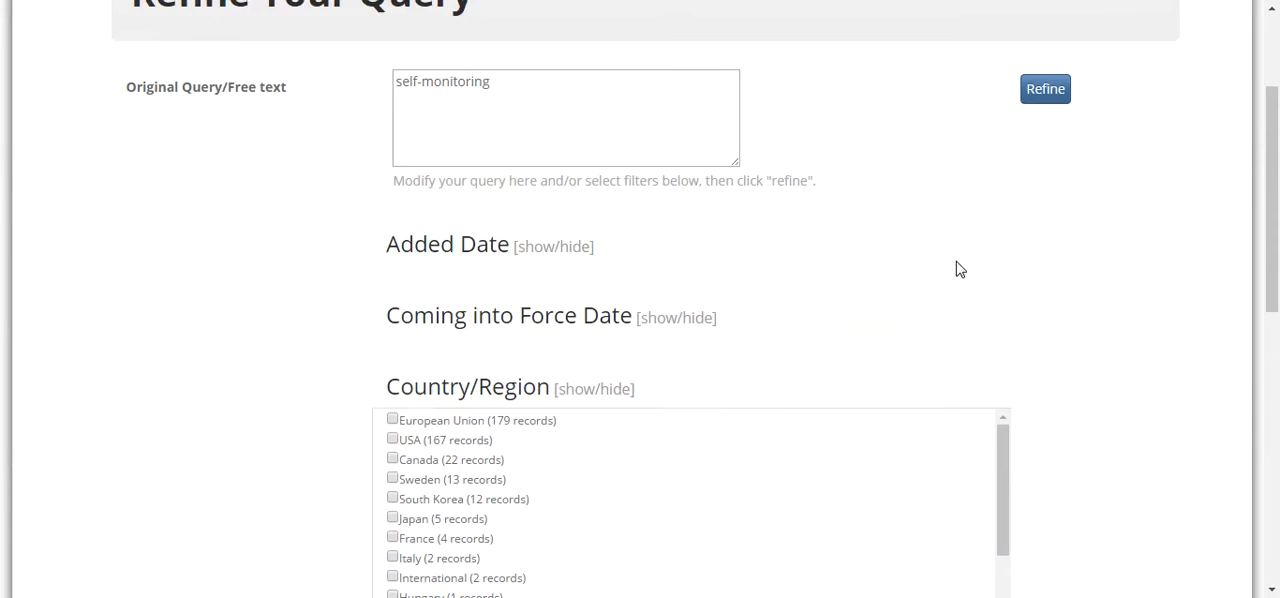
pyautogui.scroll(3)
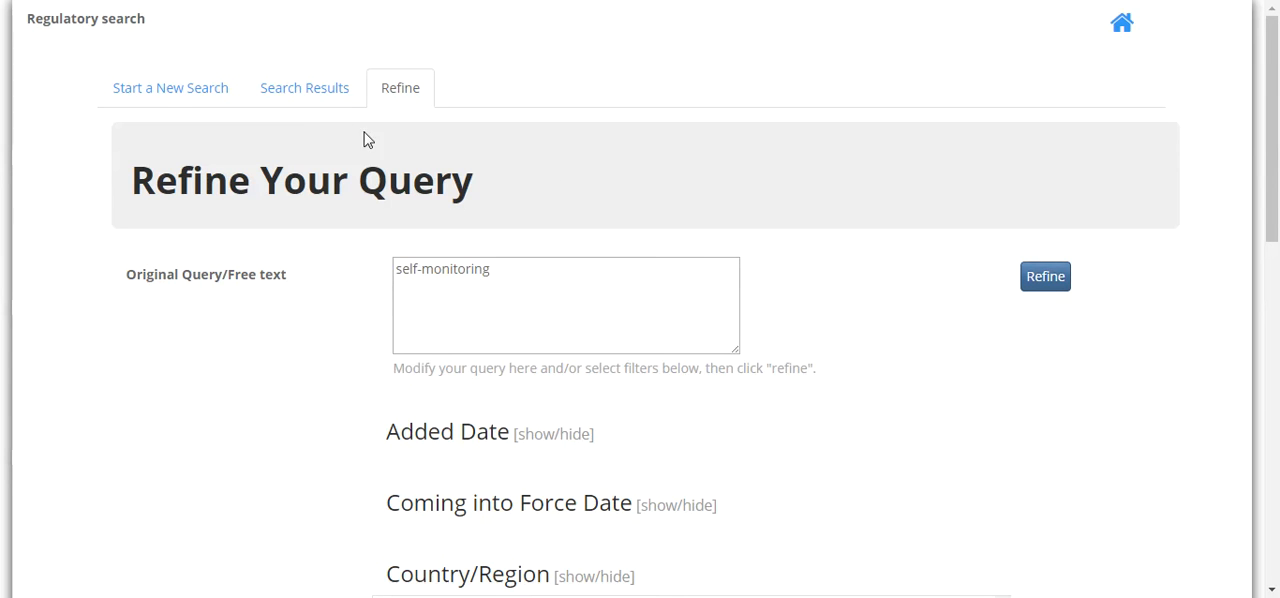
pyautogui.click(304, 87)
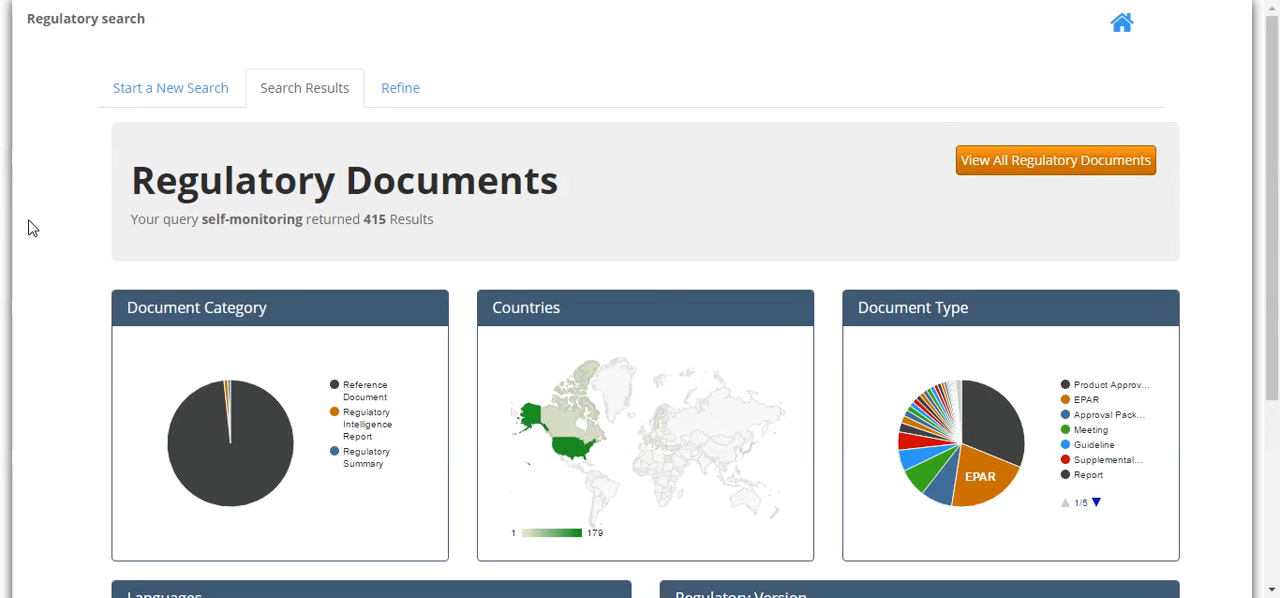
pyautogui.moveTo(28, 227)
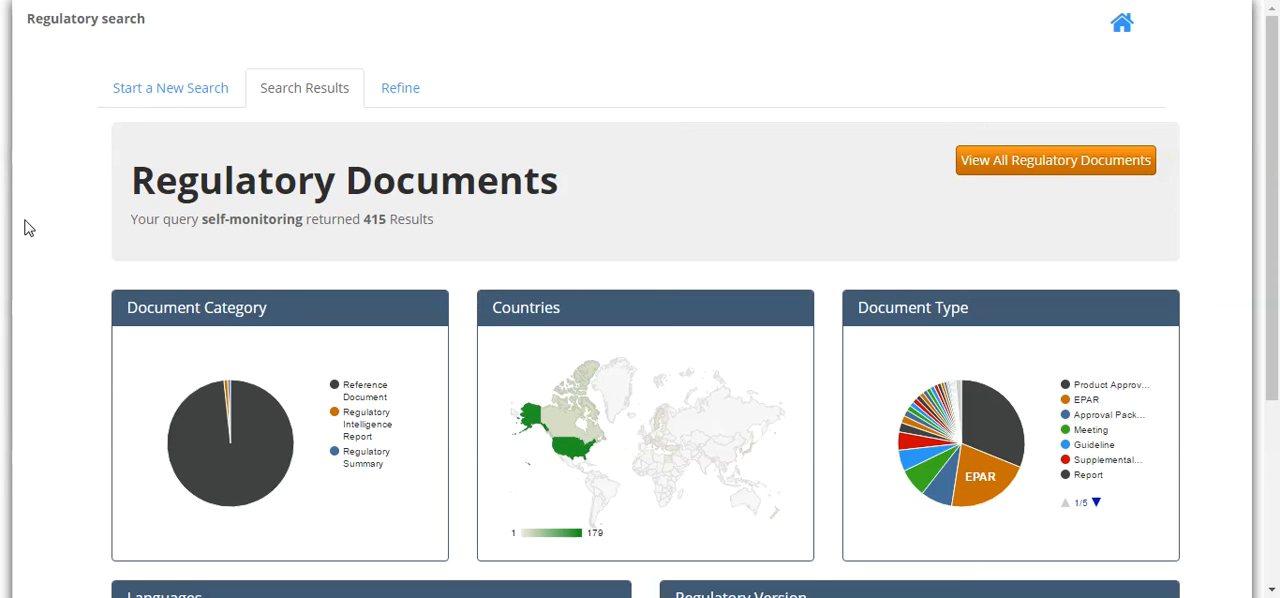